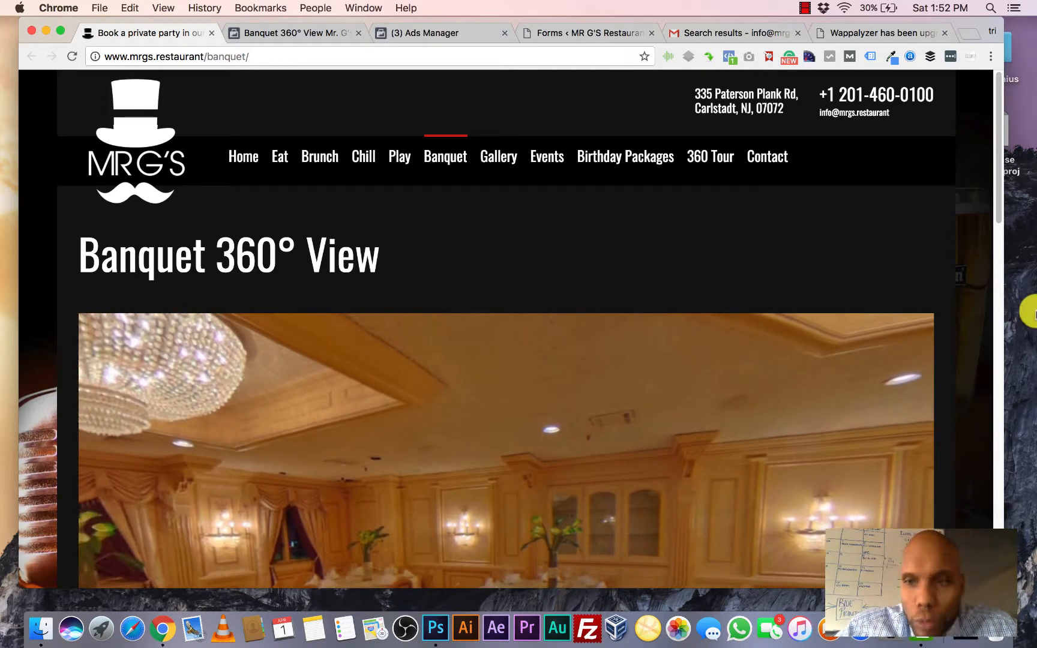
Step: Switch to the Banquet 360° View post and scroll to its 47,250-people reach bar and Boost Post button
scroll(down, 3)
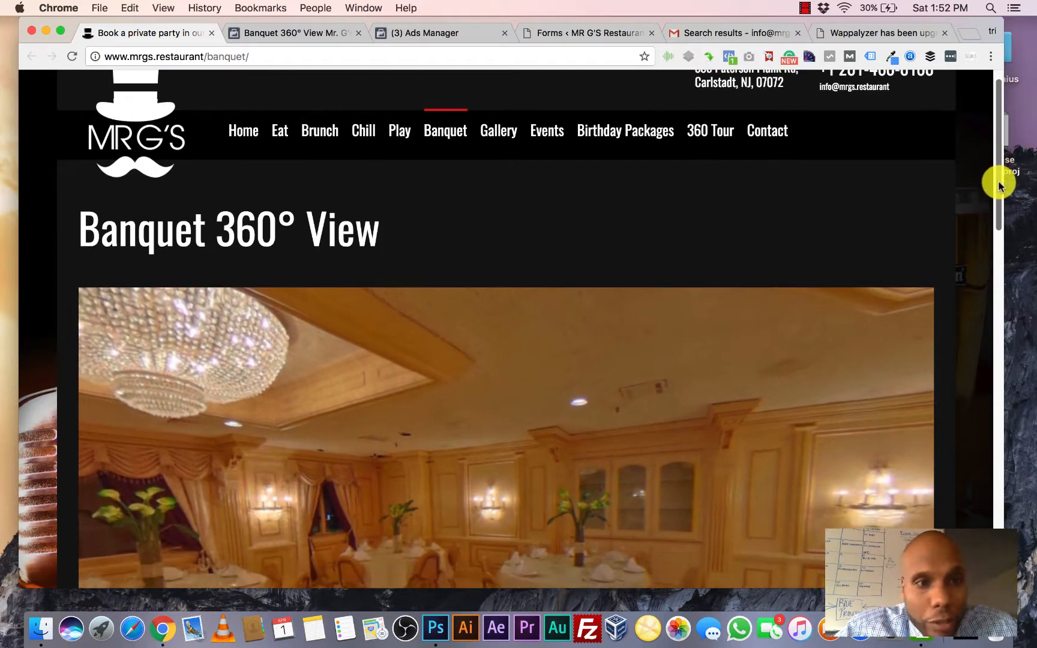
scroll(down, 3)
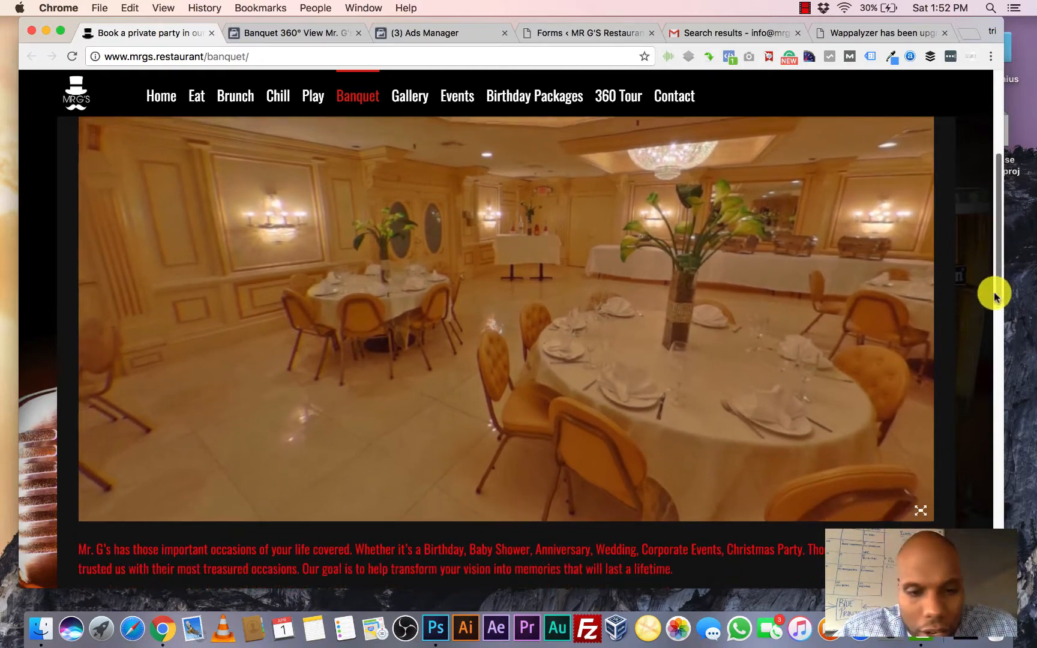
scroll(down, 3)
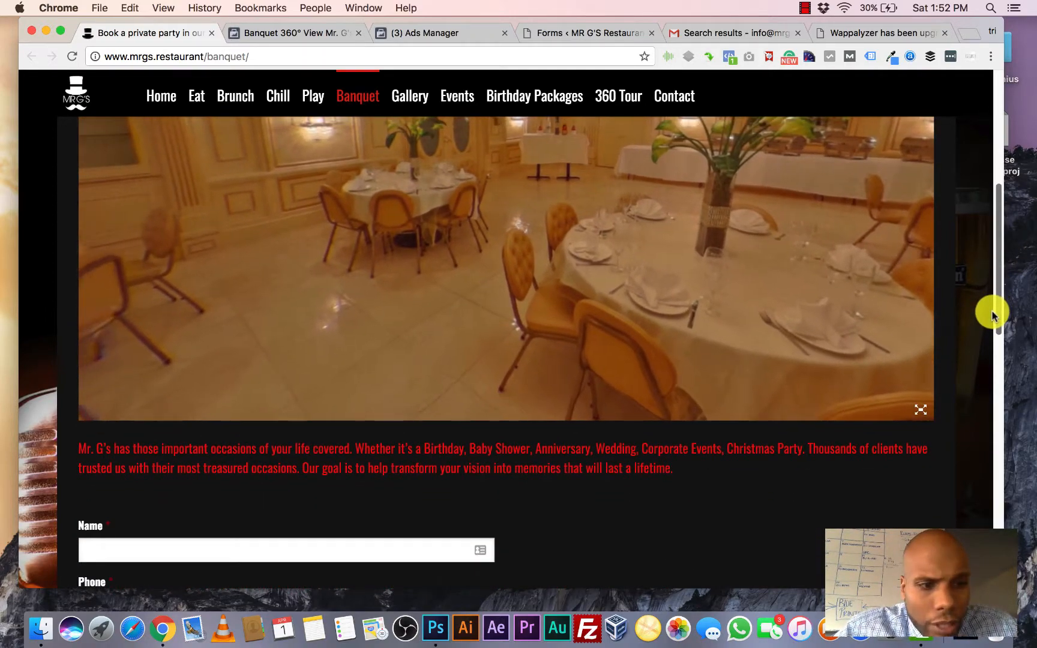
scroll(up, 3)
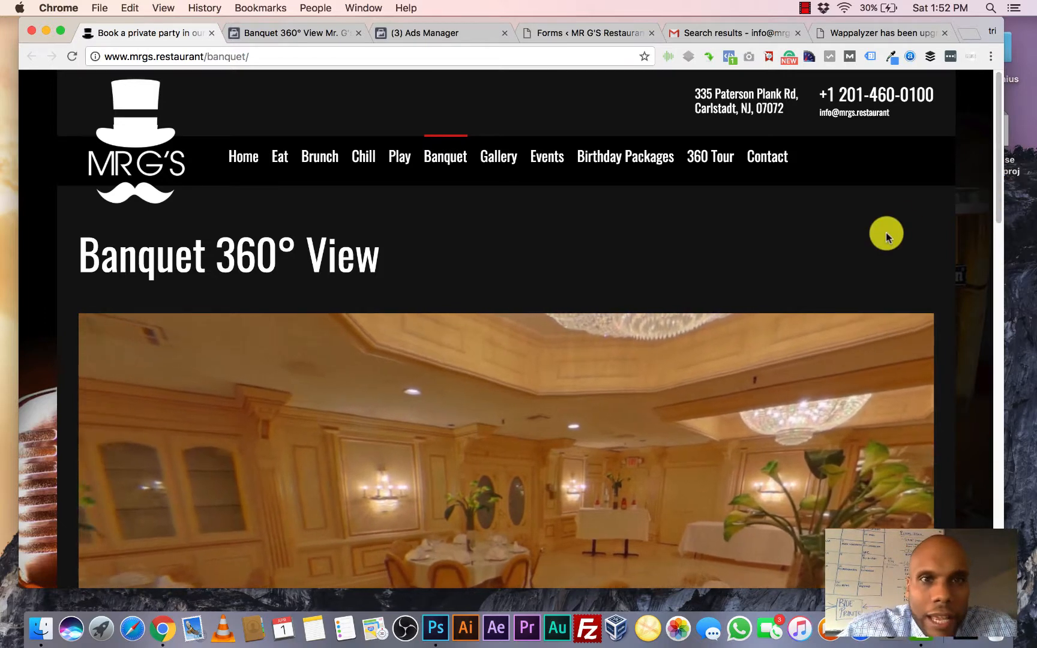
mouse_move(626, 272)
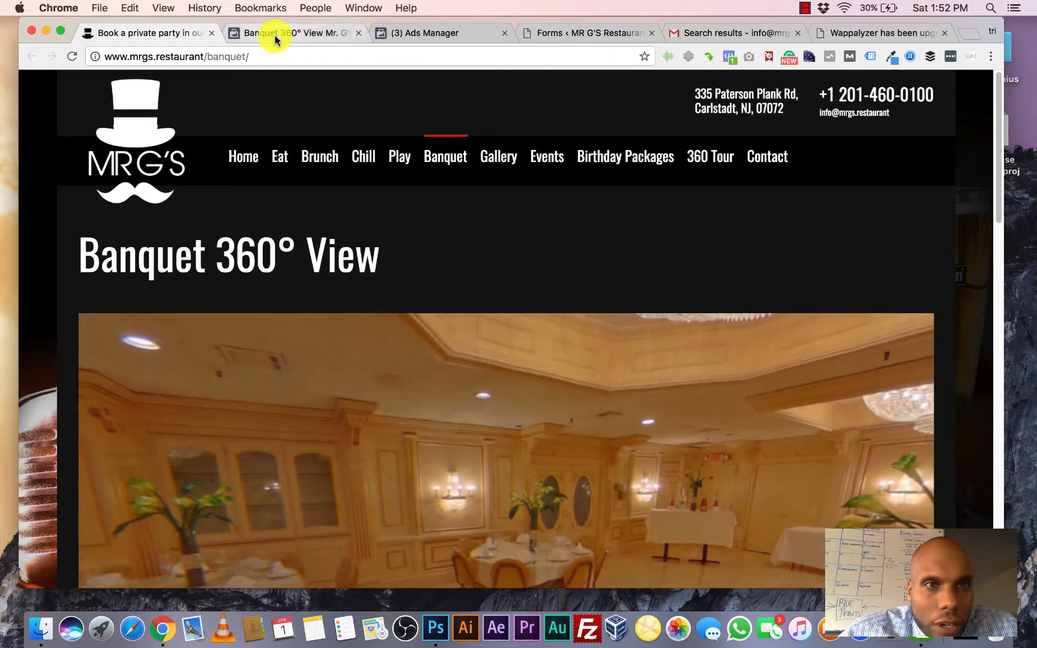
click(294, 34)
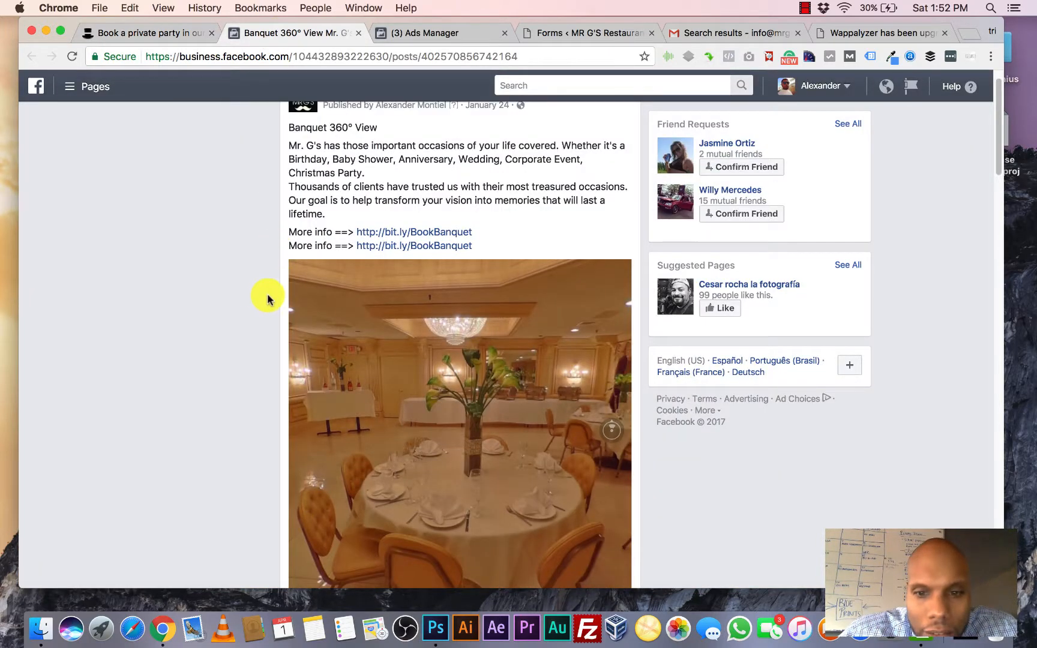
scroll(up, 3)
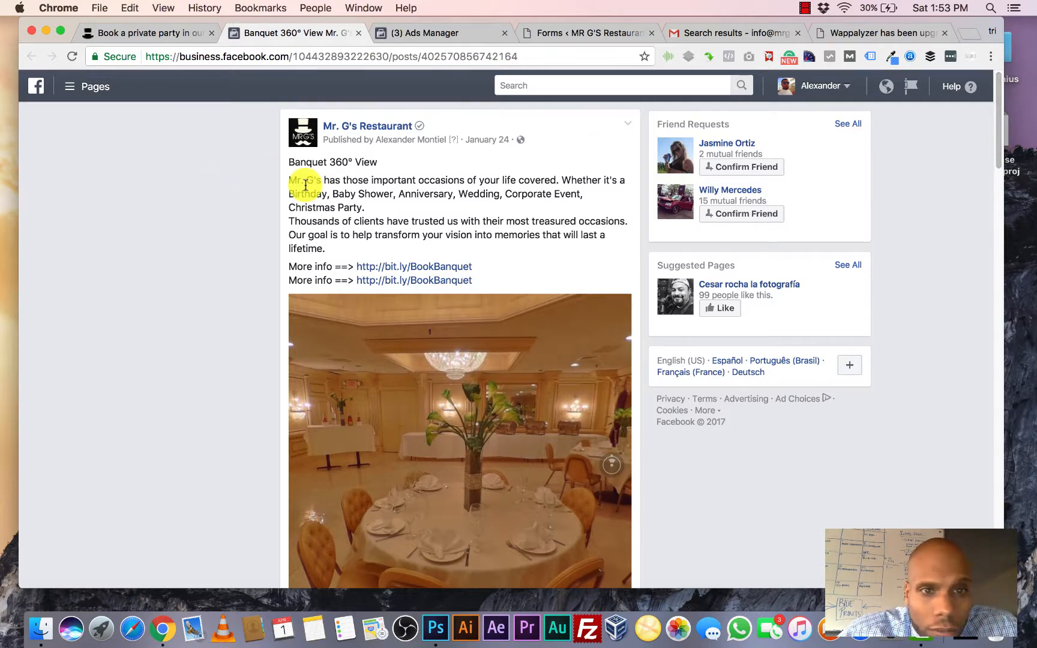
mouse_move(915, 185)
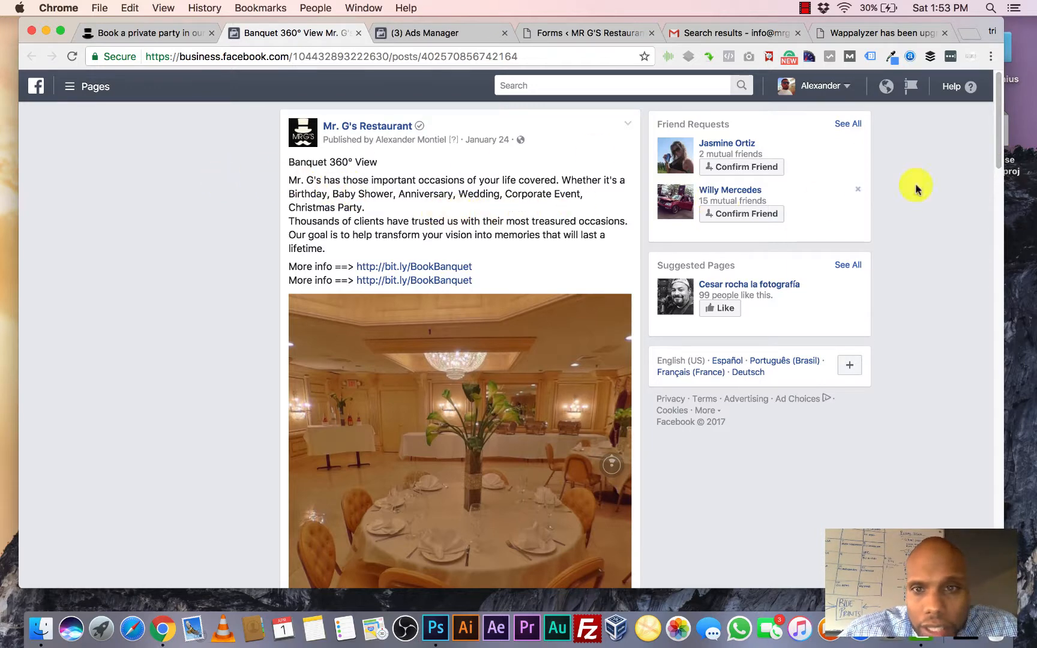
scroll(down, 3)
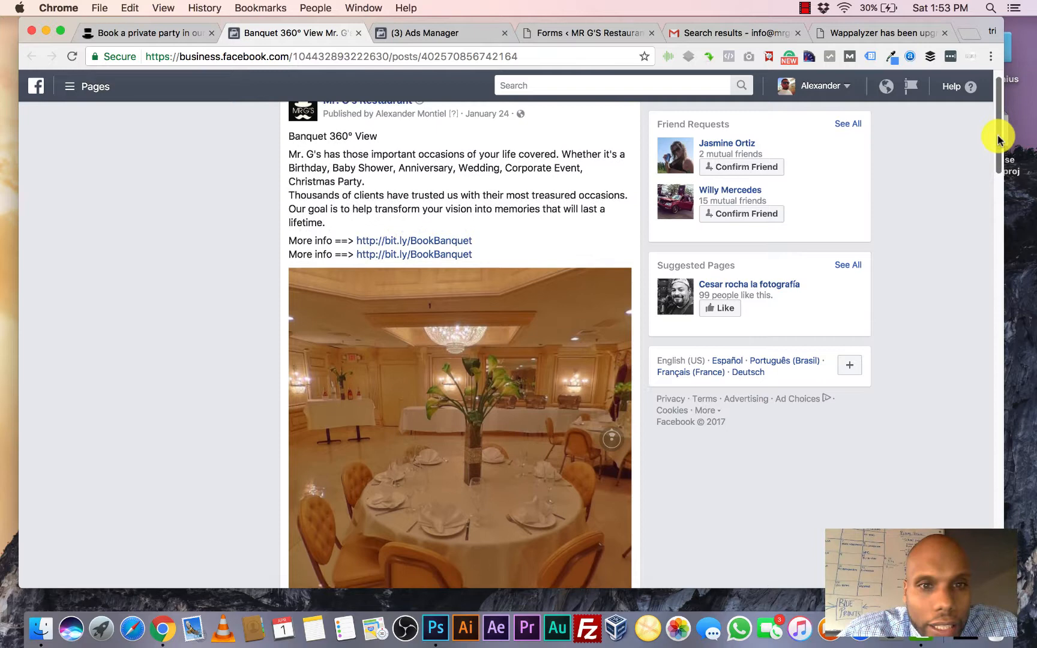
scroll(down, 3)
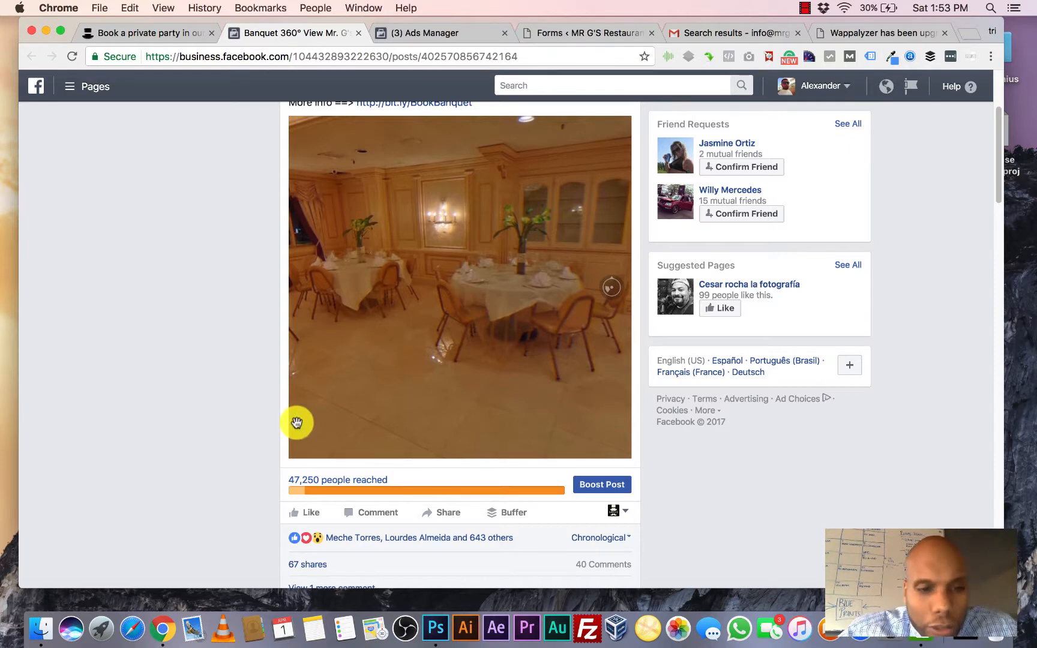
mouse_move(244, 436)
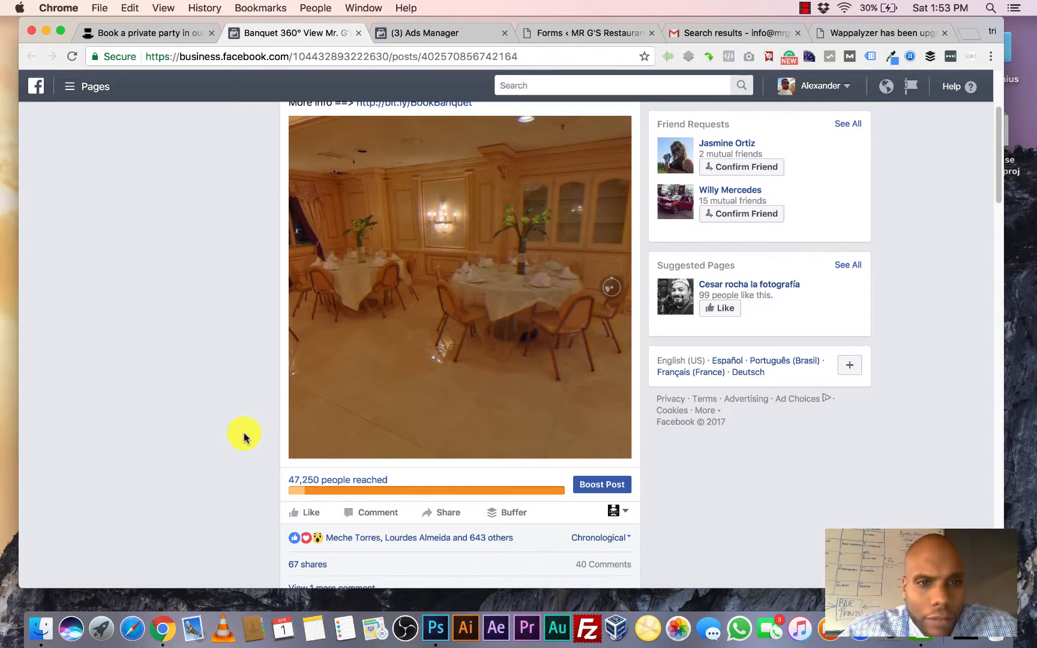
mouse_move(297, 479)
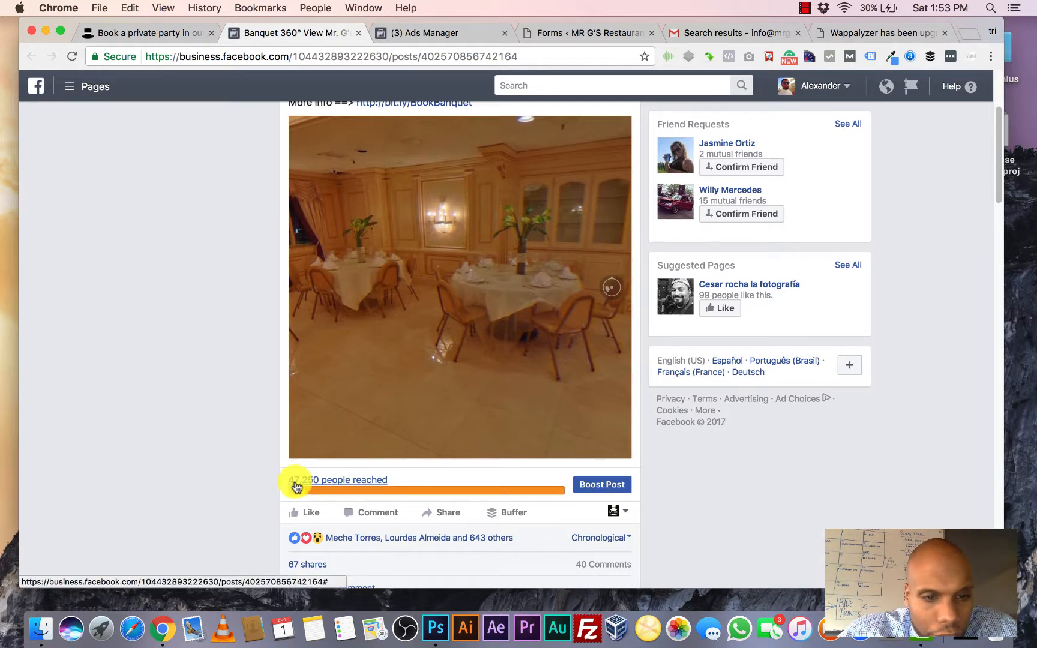
mouse_move(254, 461)
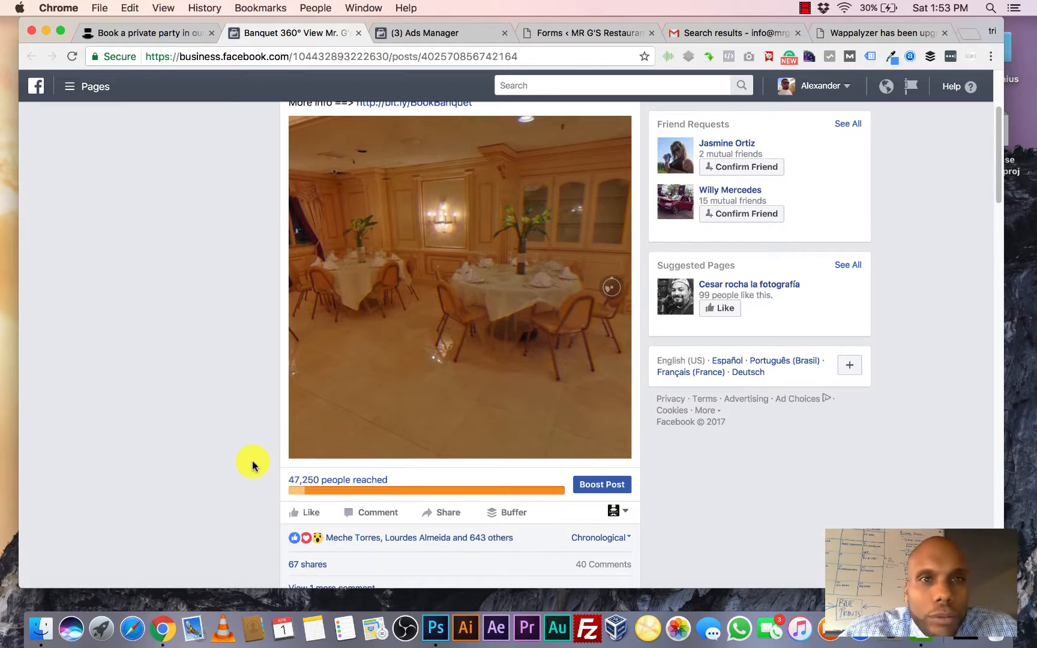
scroll(down, 3)
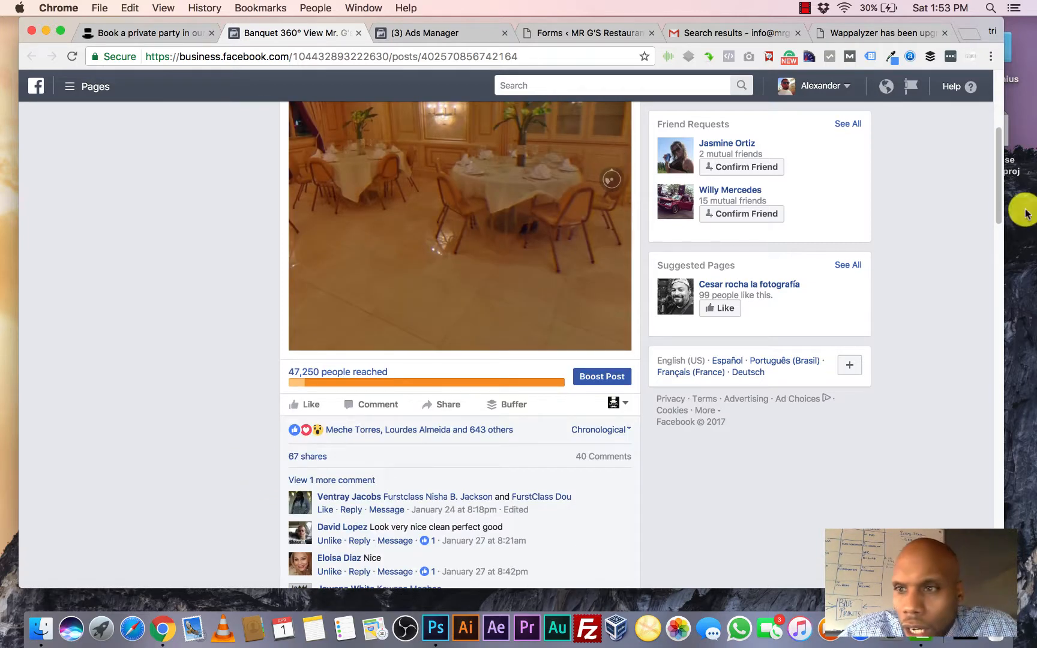
scroll(up, 3)
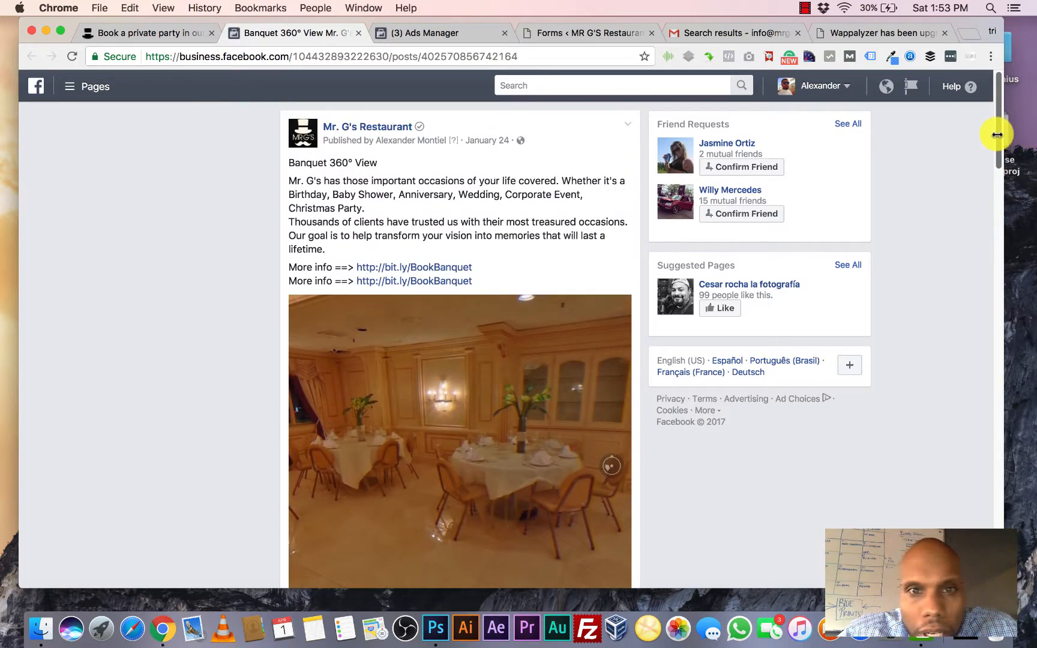
mouse_move(485, 141)
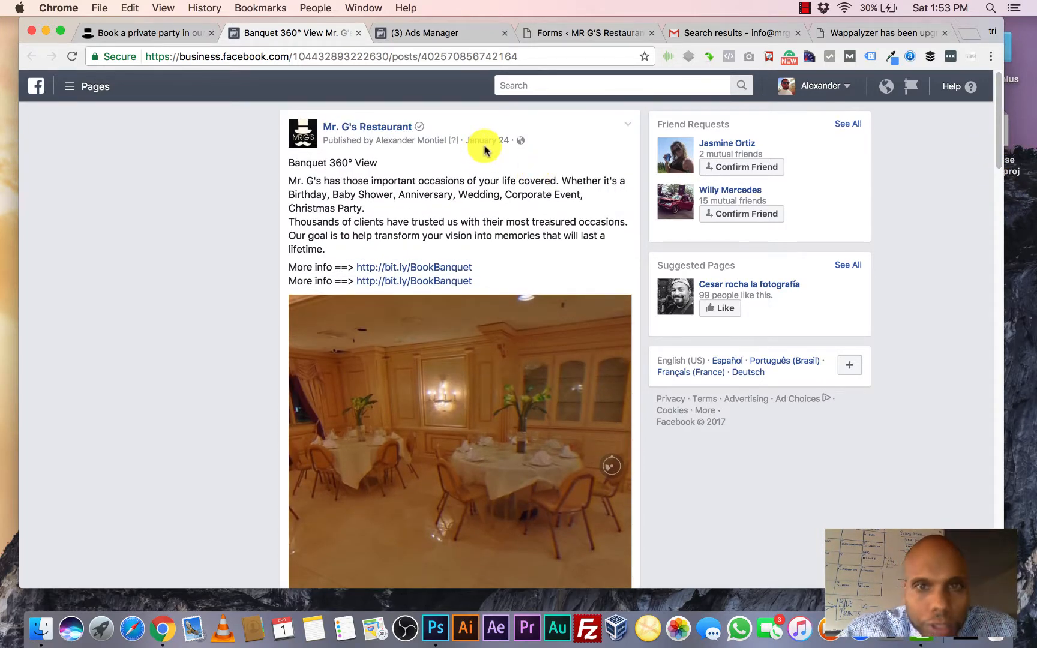
mouse_move(410, 141)
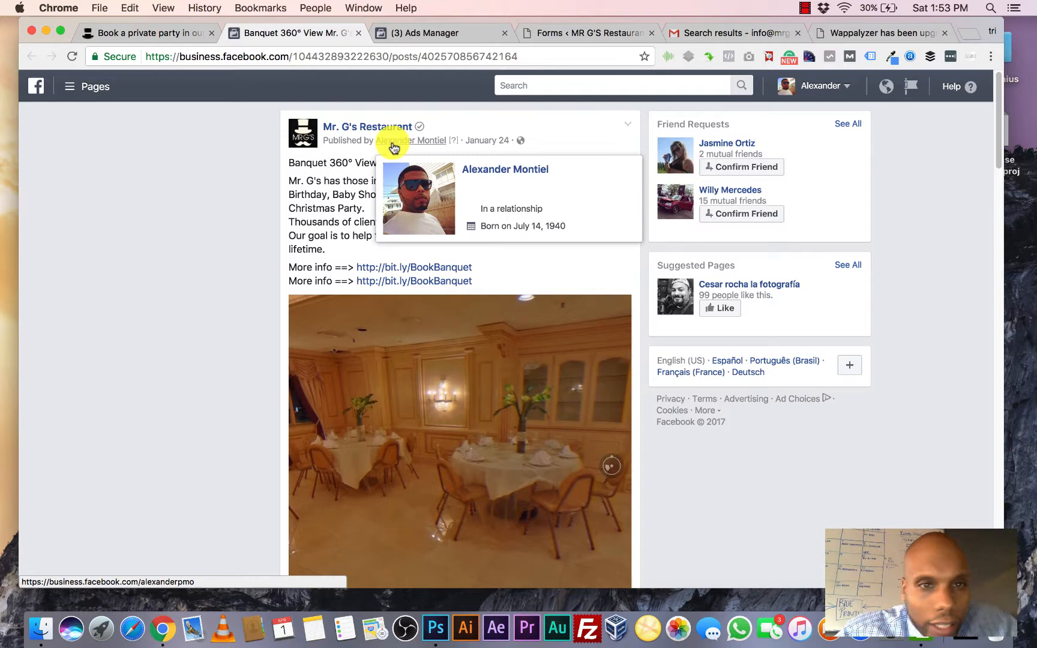
mouse_move(1001, 144)
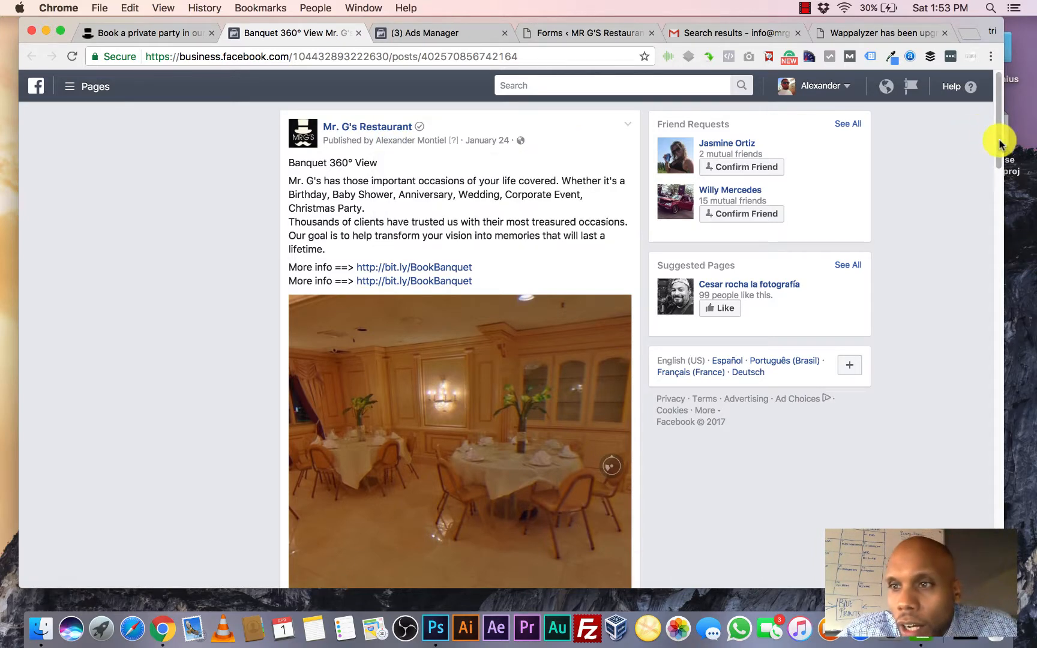
scroll(down, 3)
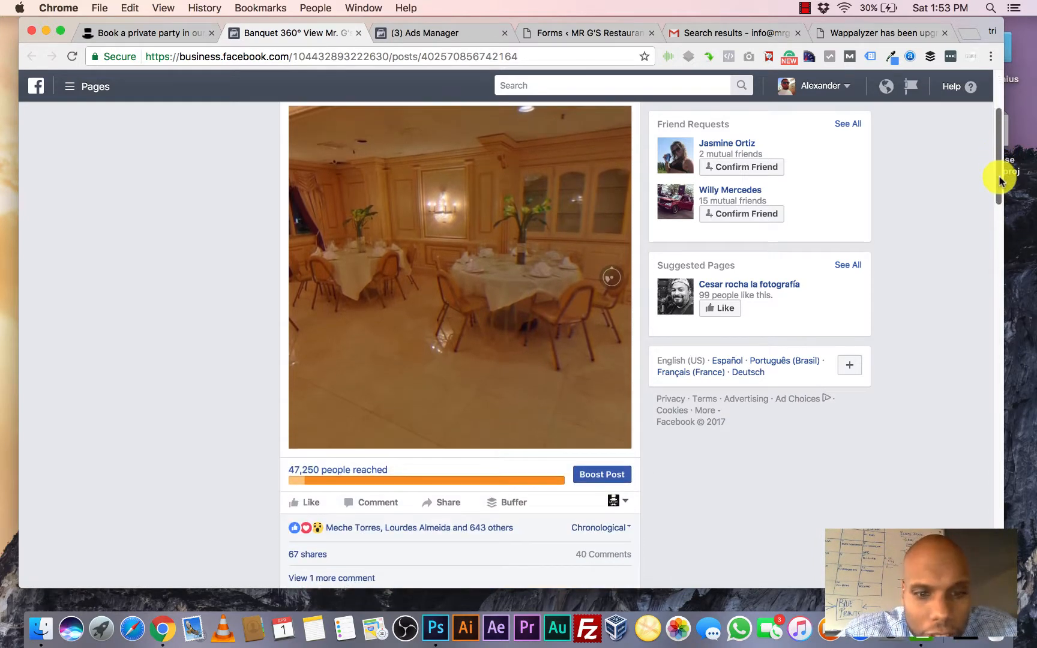
scroll(down, 3)
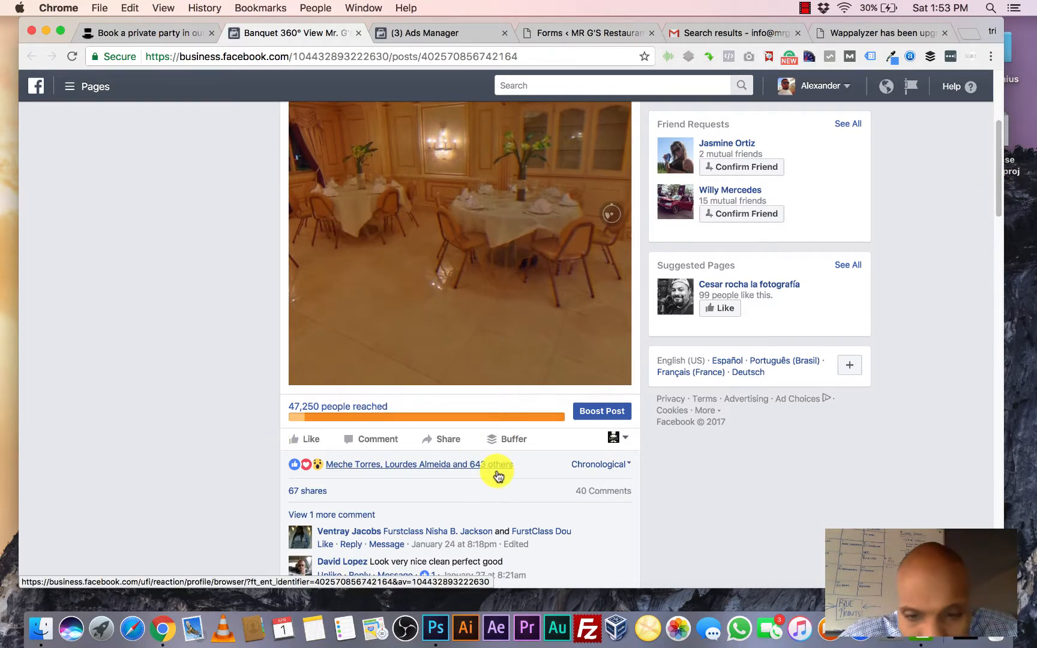
mouse_move(593, 502)
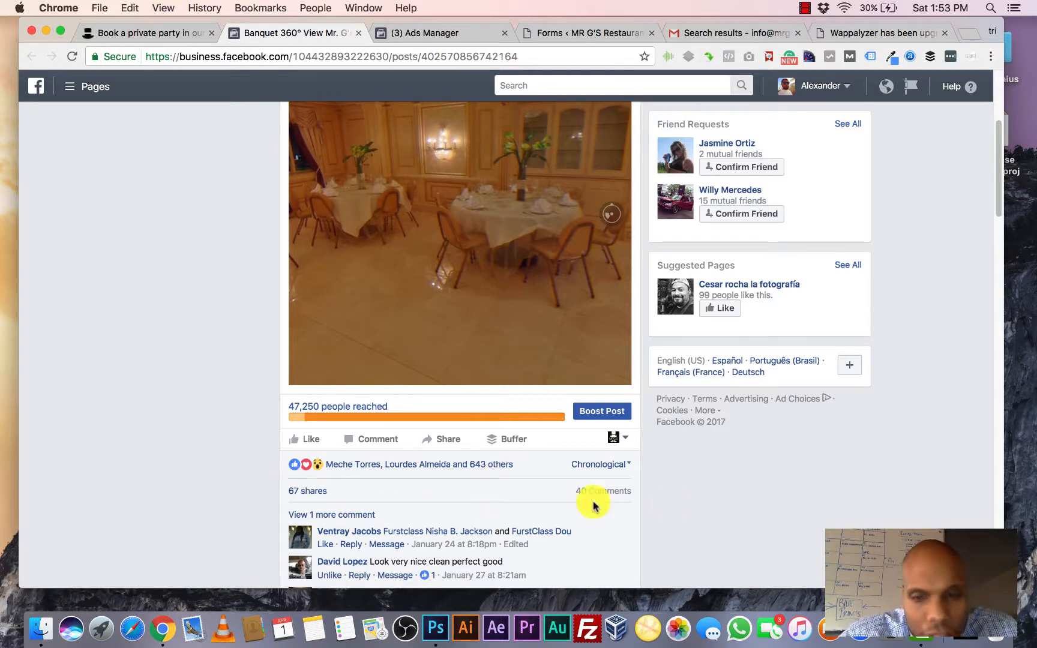
mouse_move(731, 507)
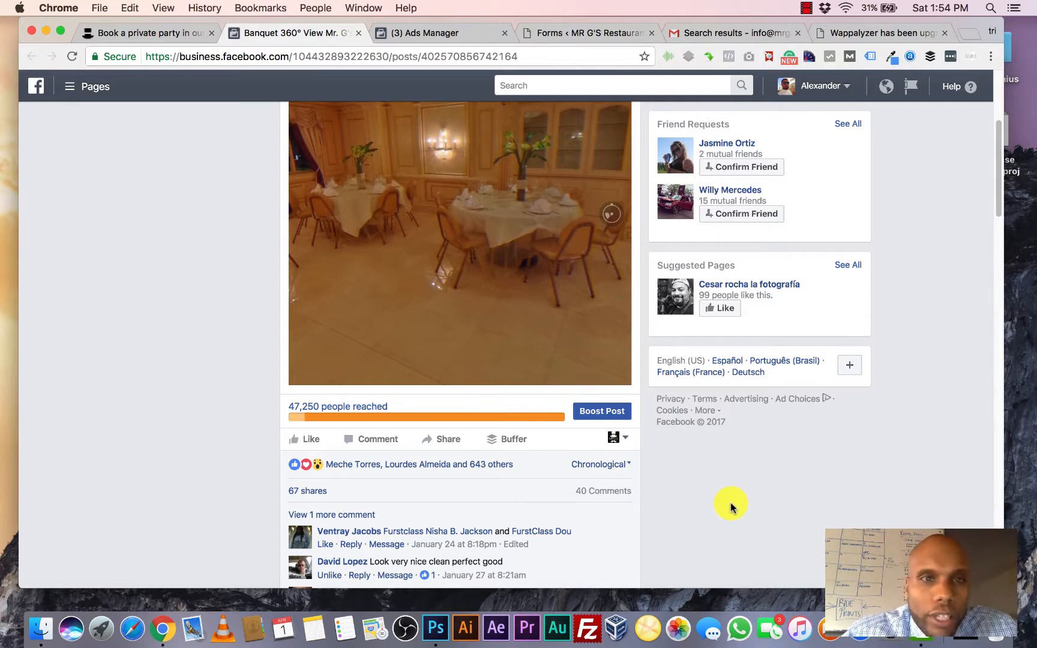
mouse_move(600, 522)
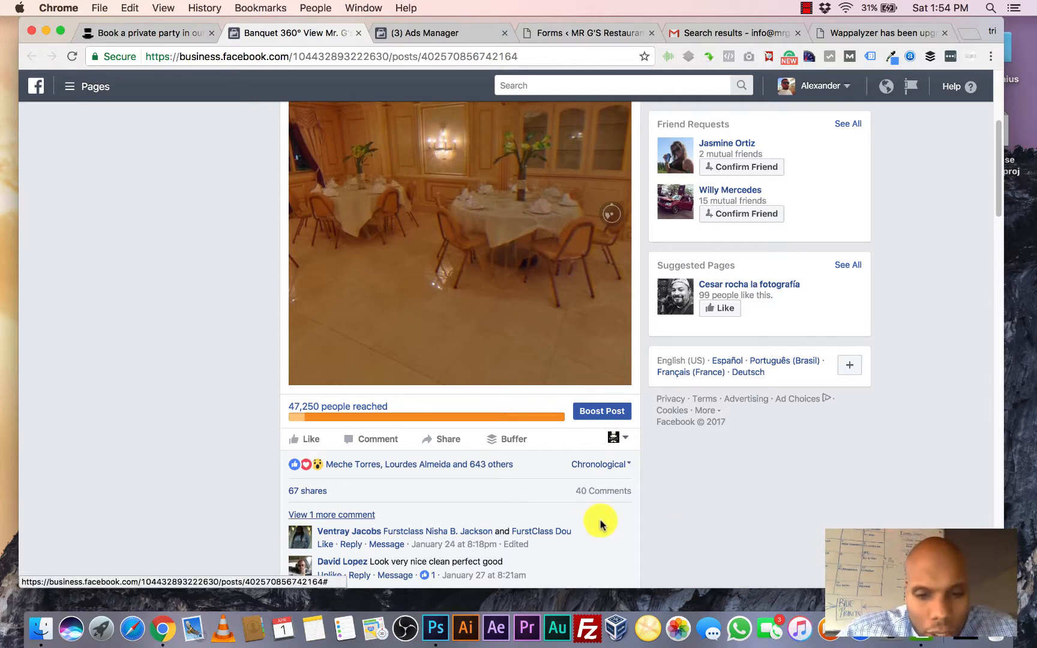
Step: Scroll down through the Banquet 360° View post's comments
scroll(up, 3)
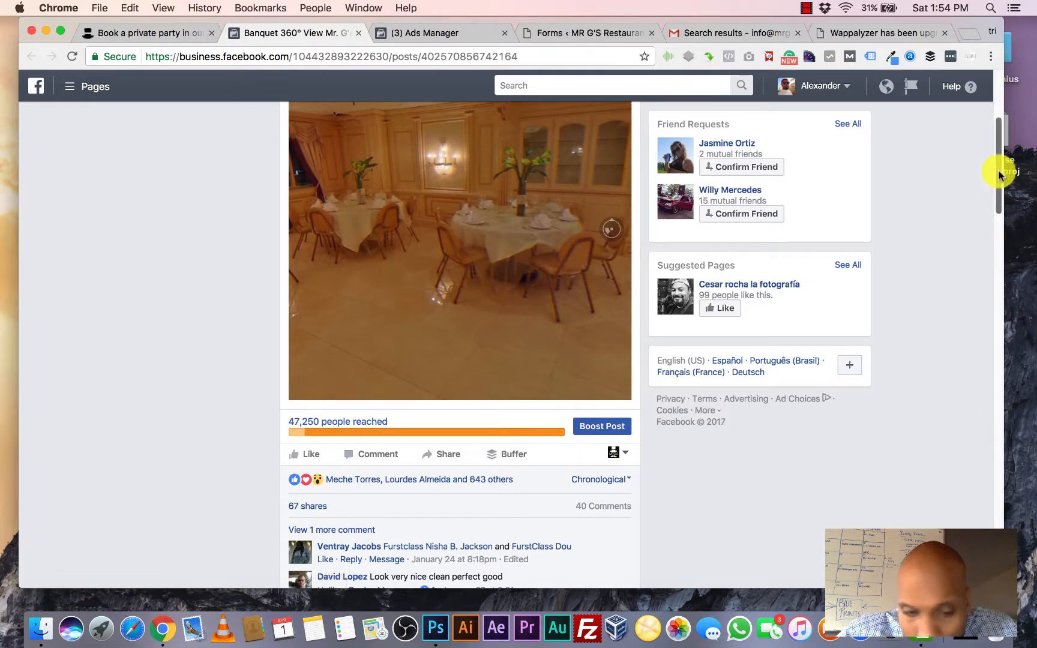
scroll(down, 3)
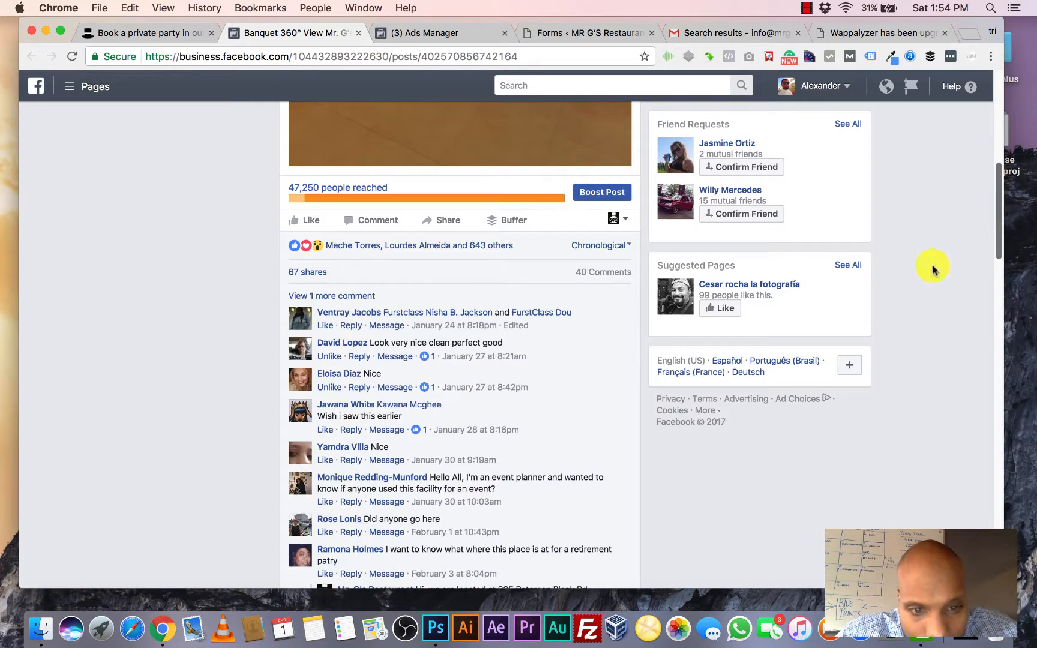
mouse_move(484, 356)
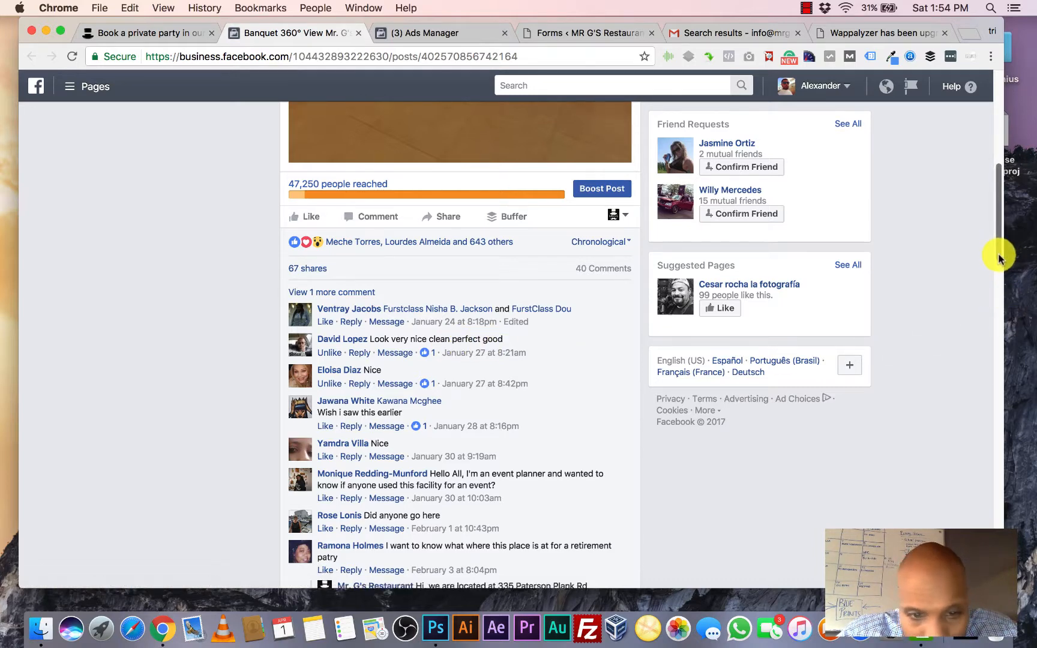
scroll(down, 3)
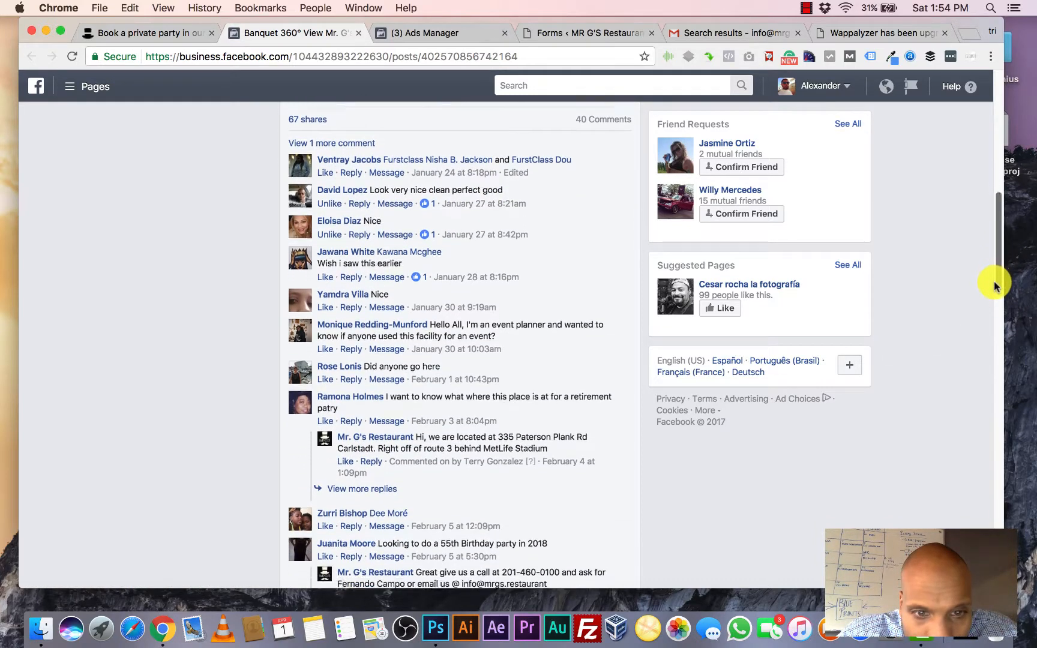
scroll(down, 3)
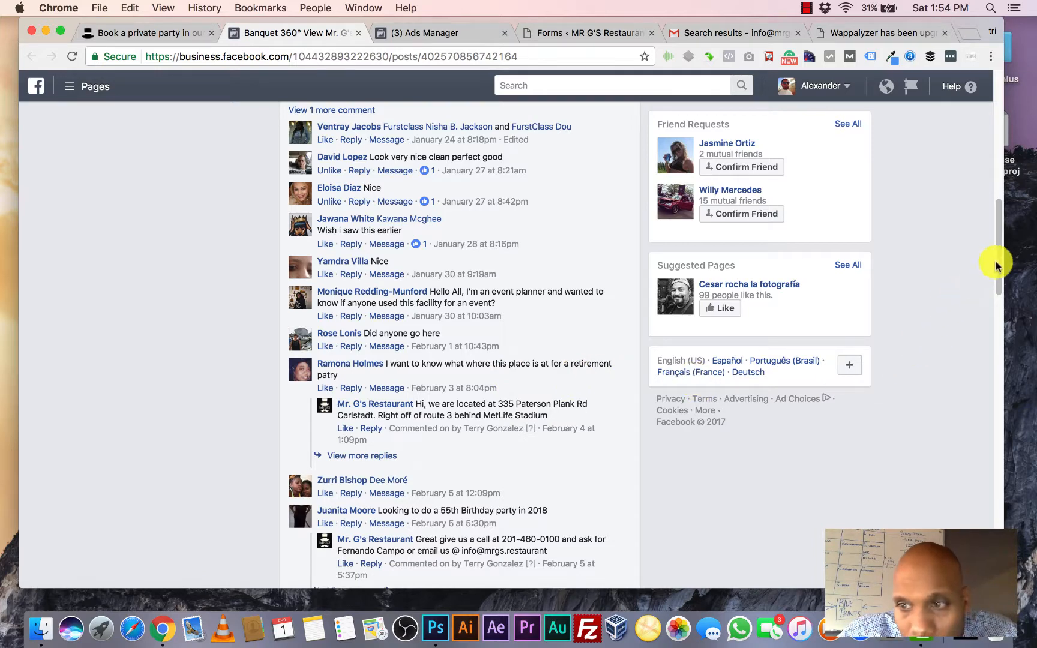
scroll(down, 3)
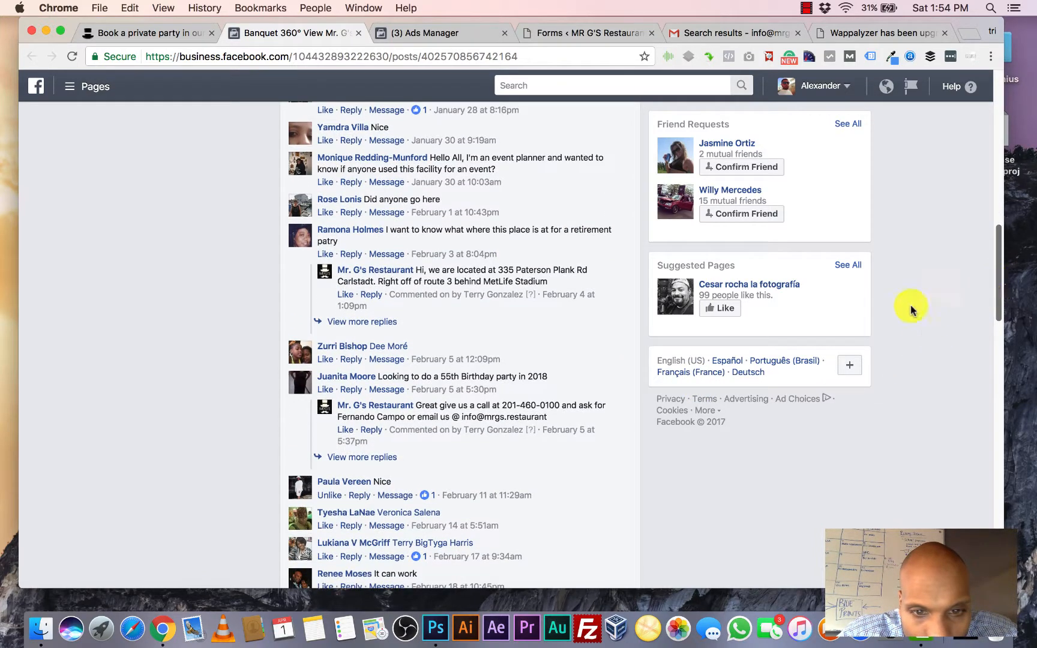
mouse_move(526, 393)
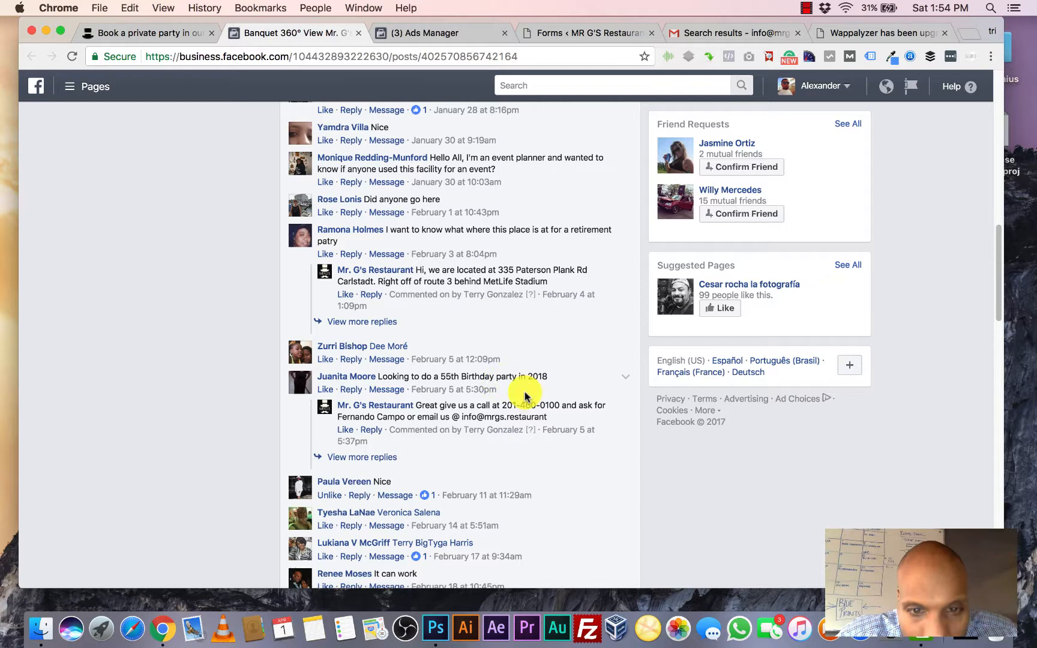
mouse_move(1012, 359)
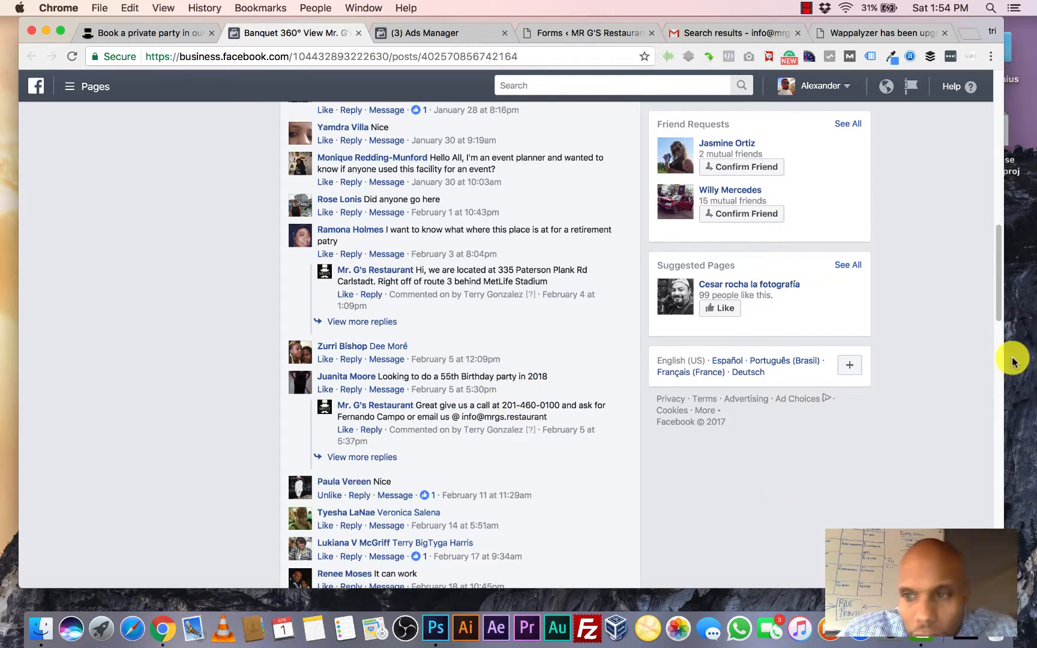
mouse_move(1013, 325)
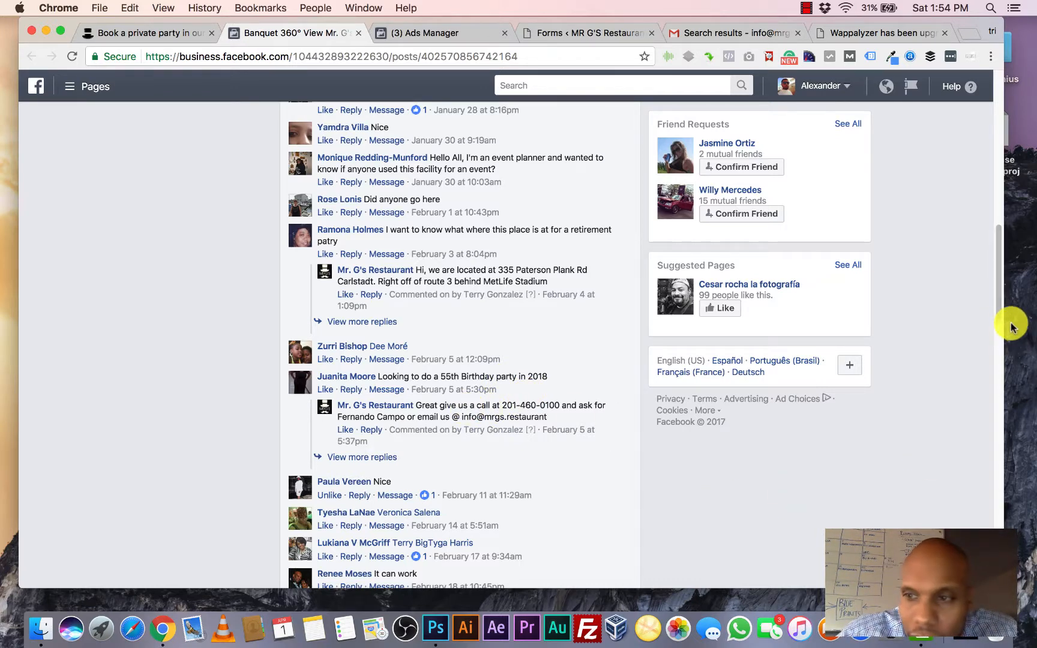
scroll(down, 3)
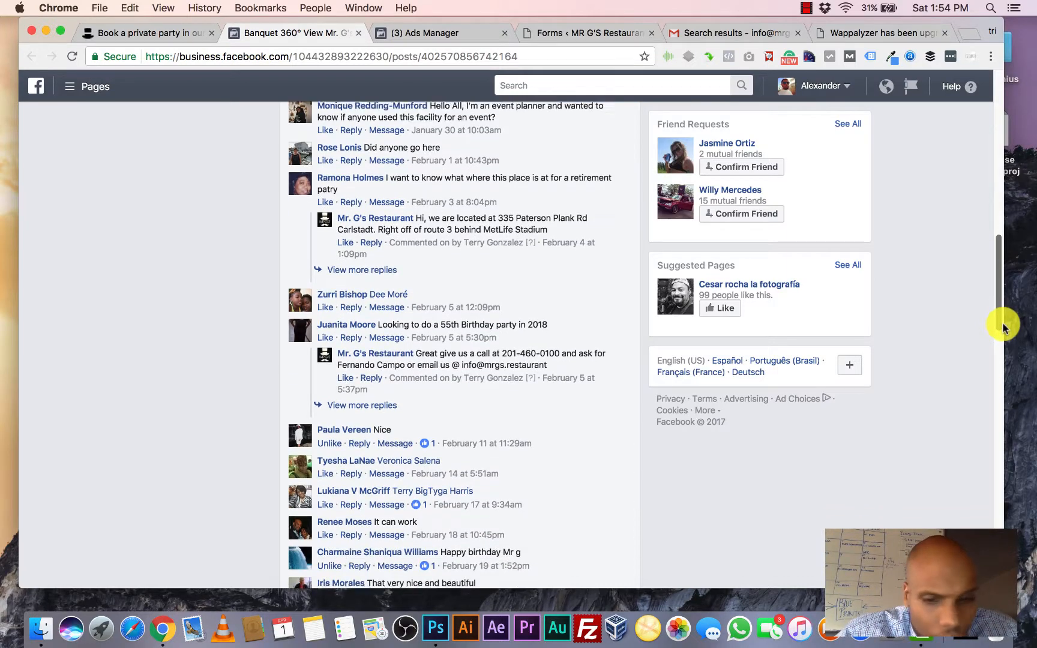
scroll(down, 3)
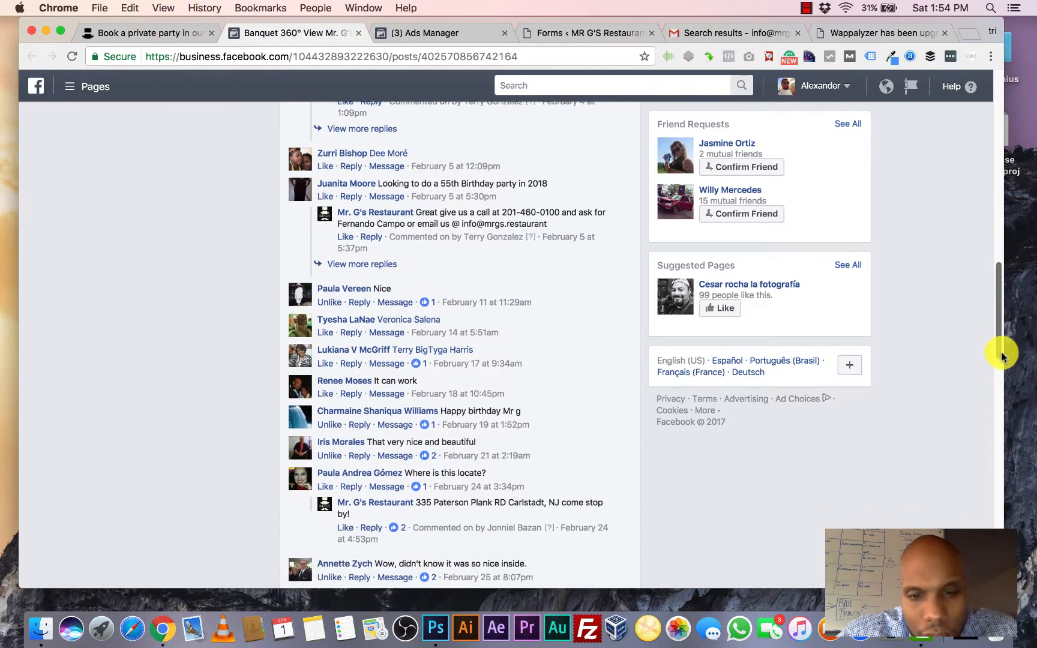
scroll(down, 3)
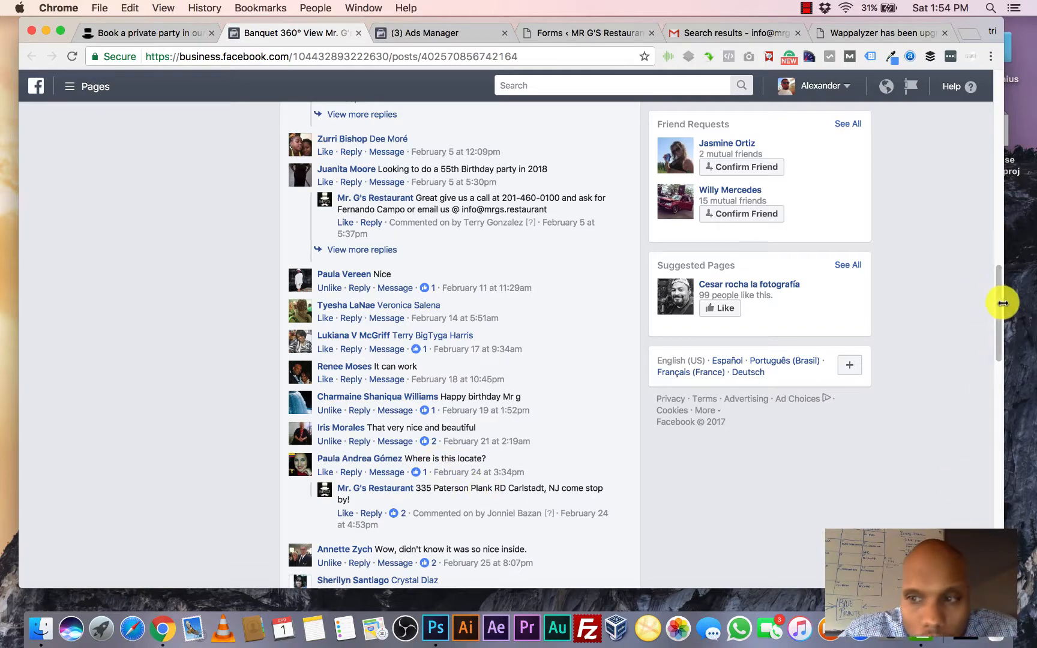
Step: Return to the post's top and switch to the Brand awareness | banquet 360 Ads Manager campaign
scroll(up, 3)
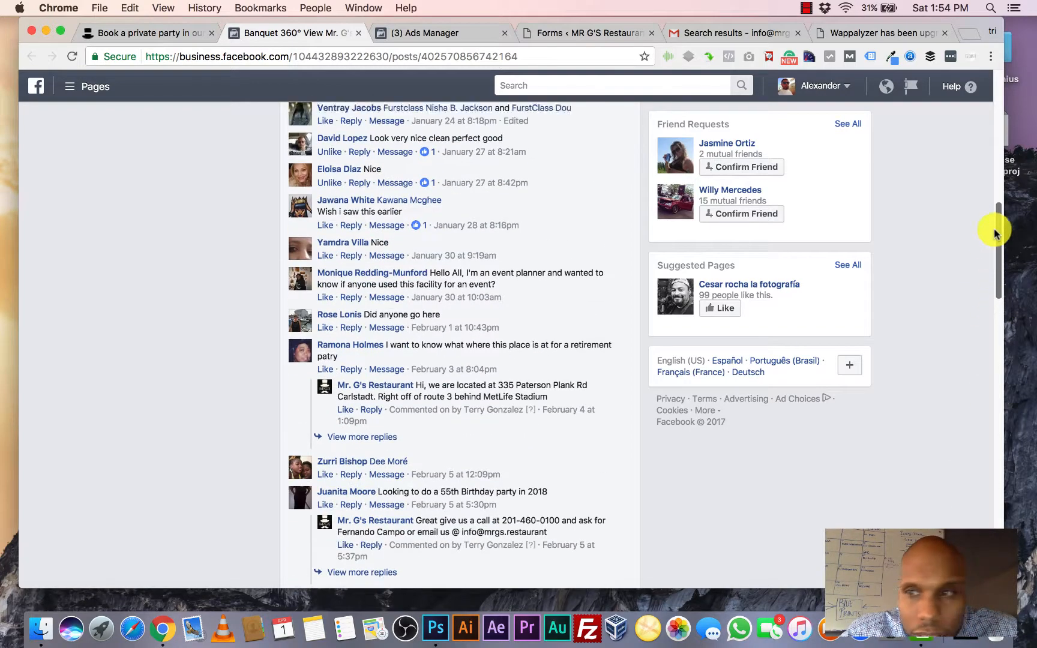
scroll(up, 3)
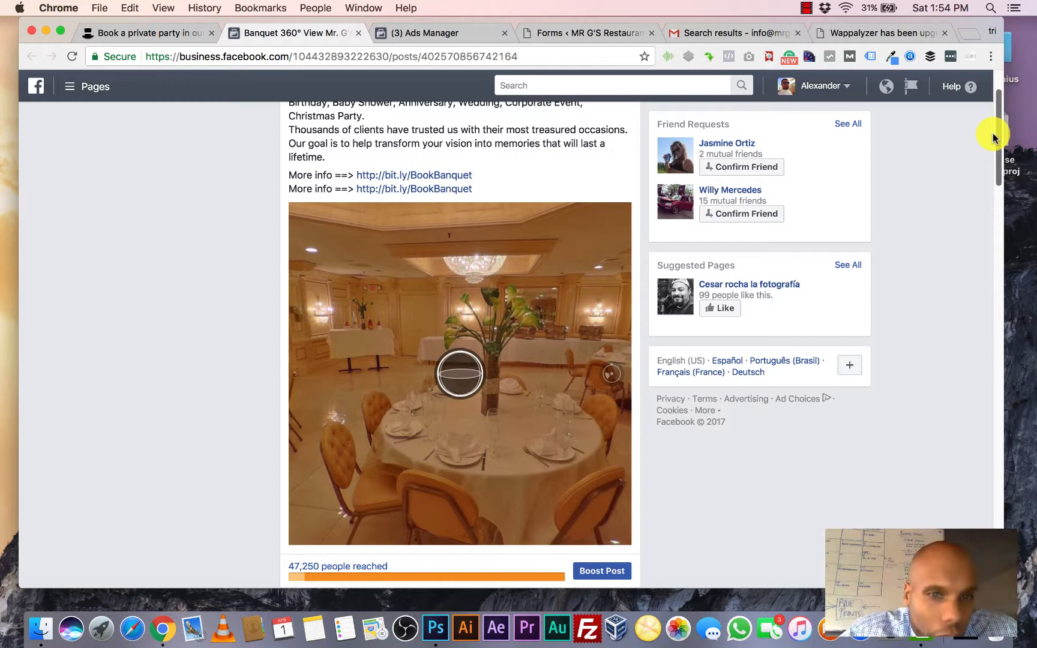
scroll(up, 3)
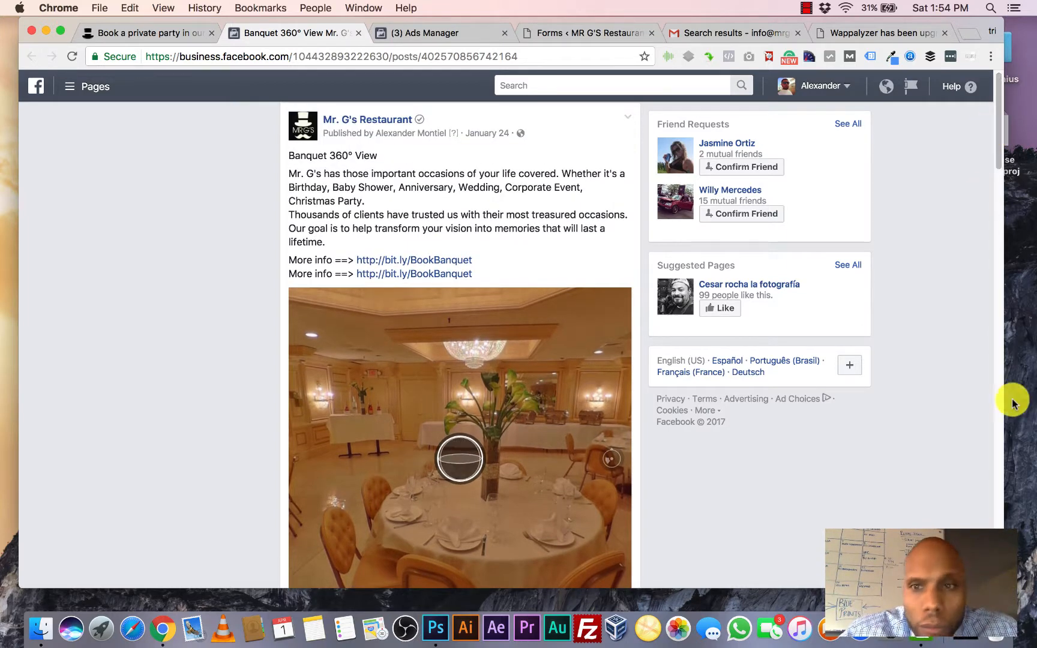
mouse_move(1028, 373)
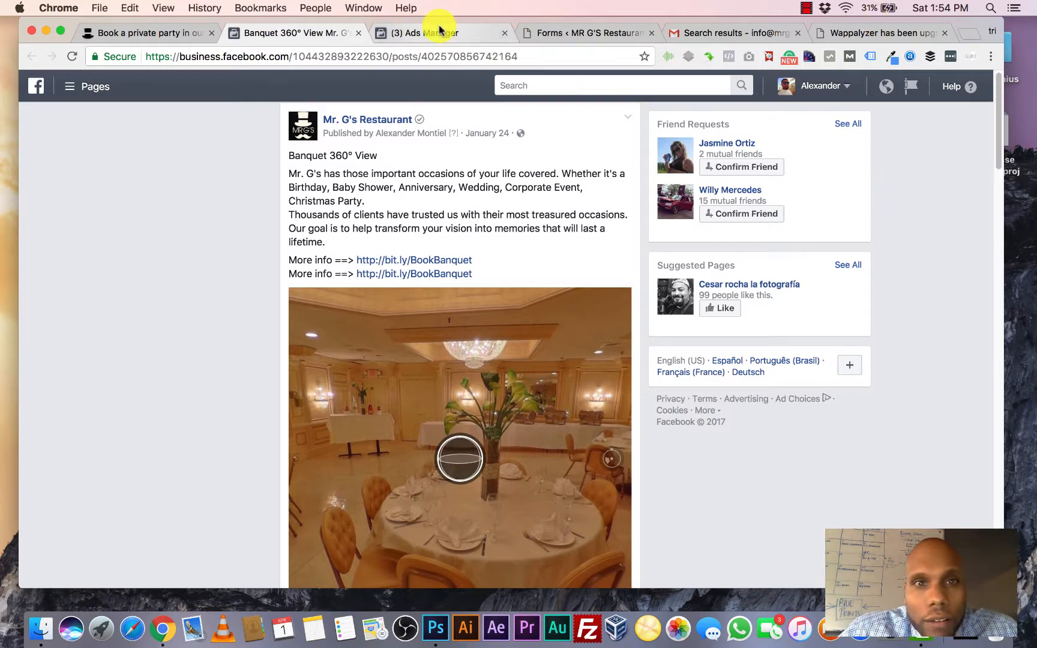
click(424, 34)
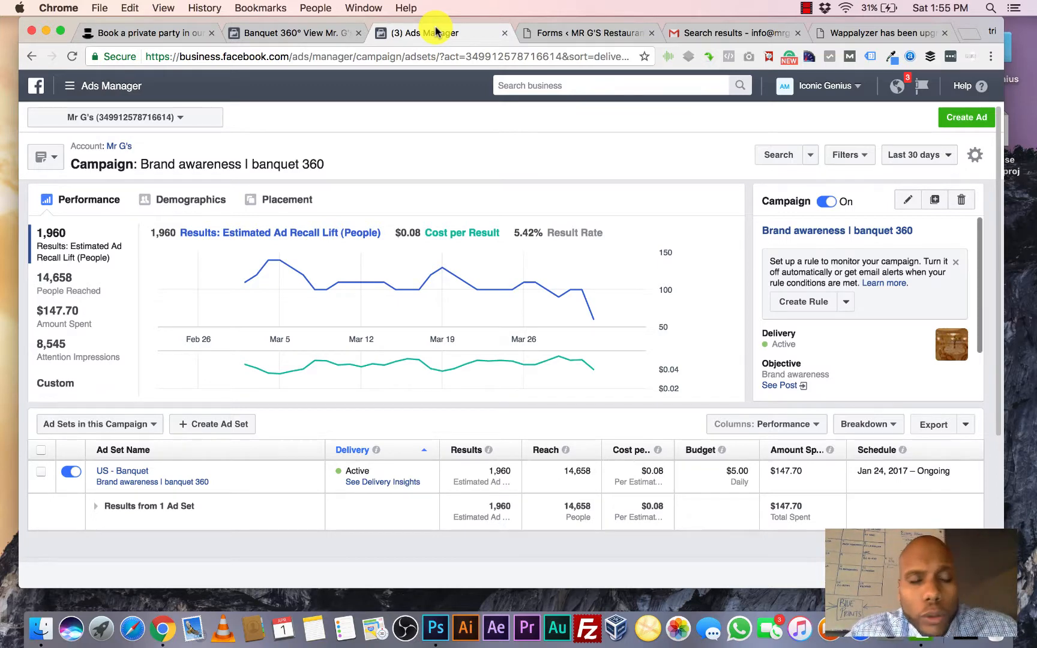
mouse_move(815, 509)
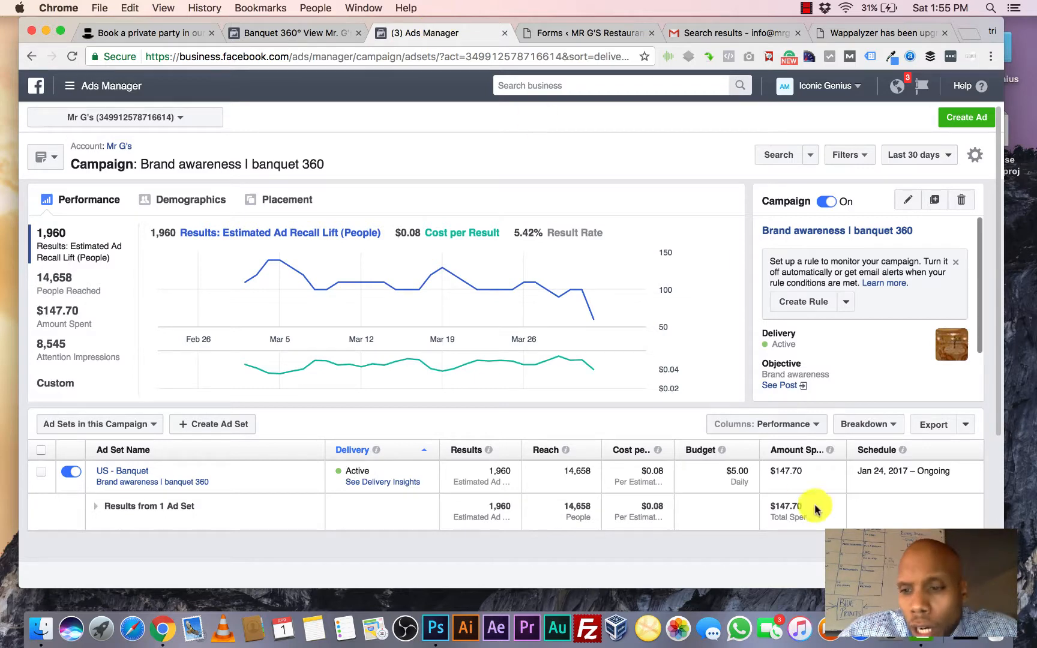
mouse_move(871, 468)
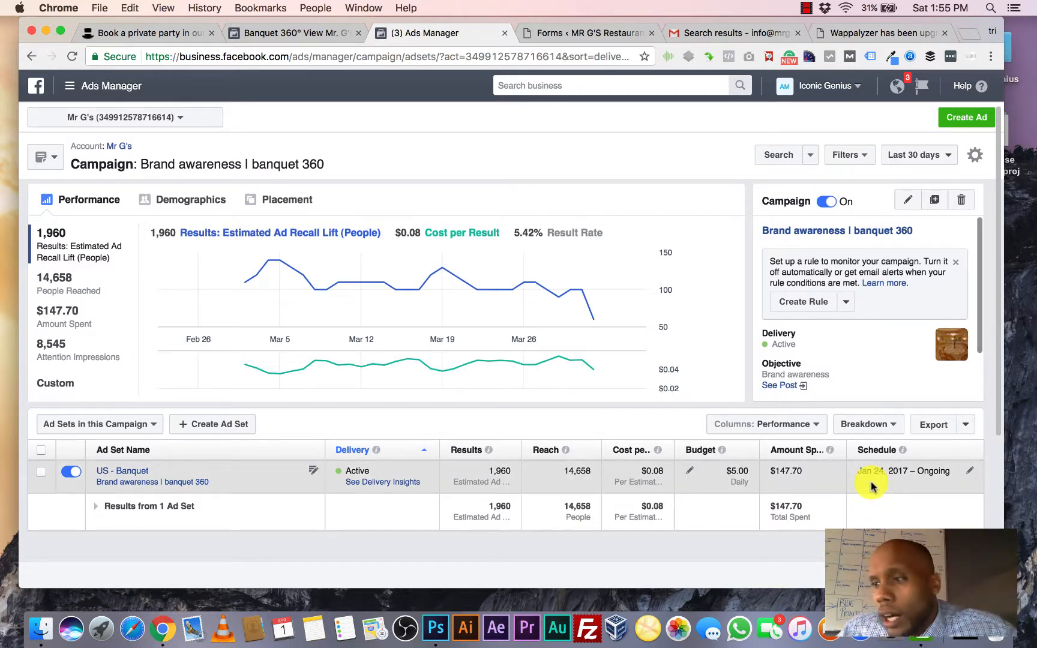
mouse_move(834, 477)
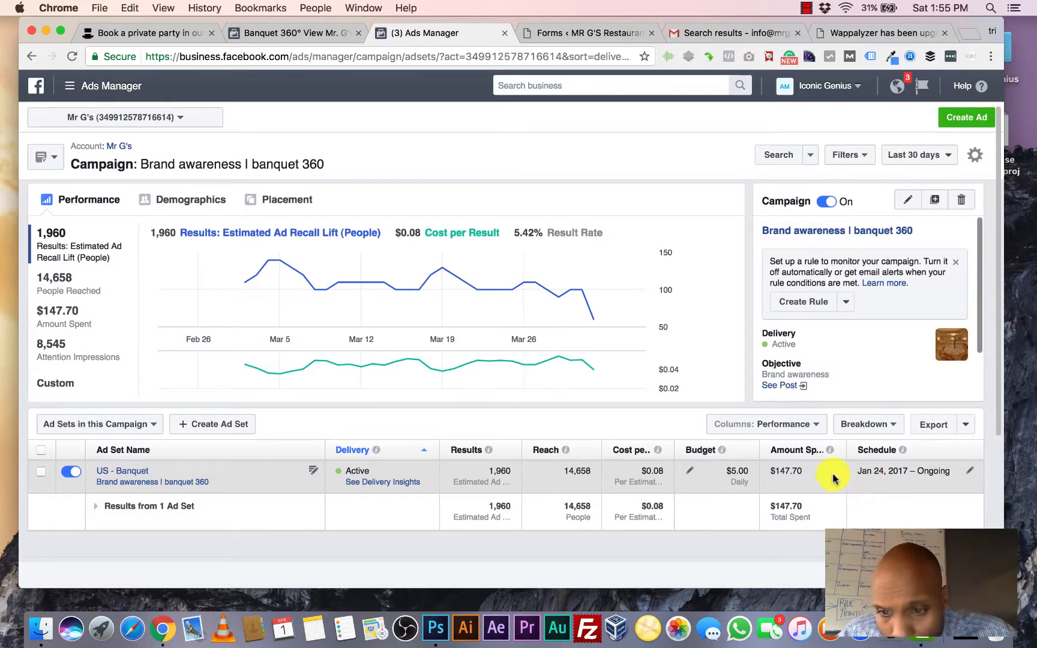
mouse_move(809, 479)
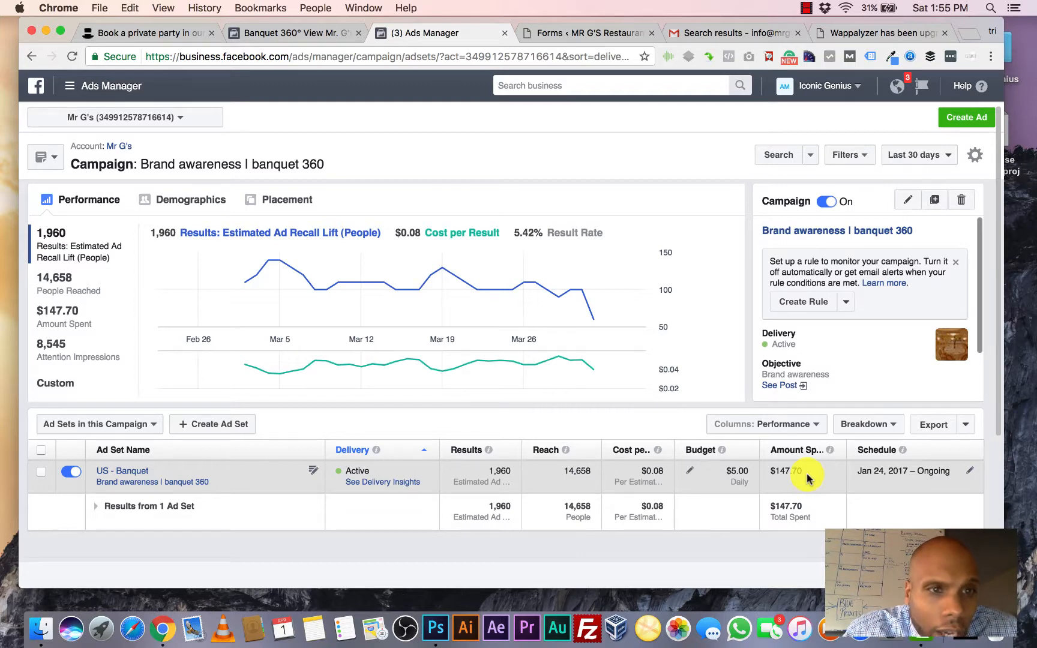
mouse_move(511, 361)
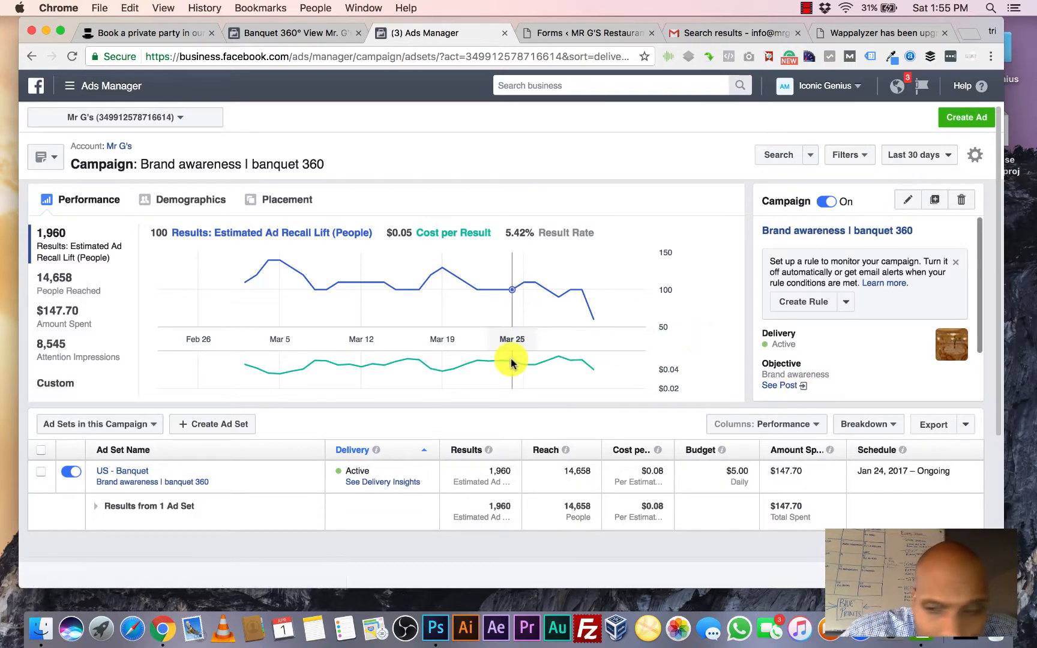
mouse_move(185, 193)
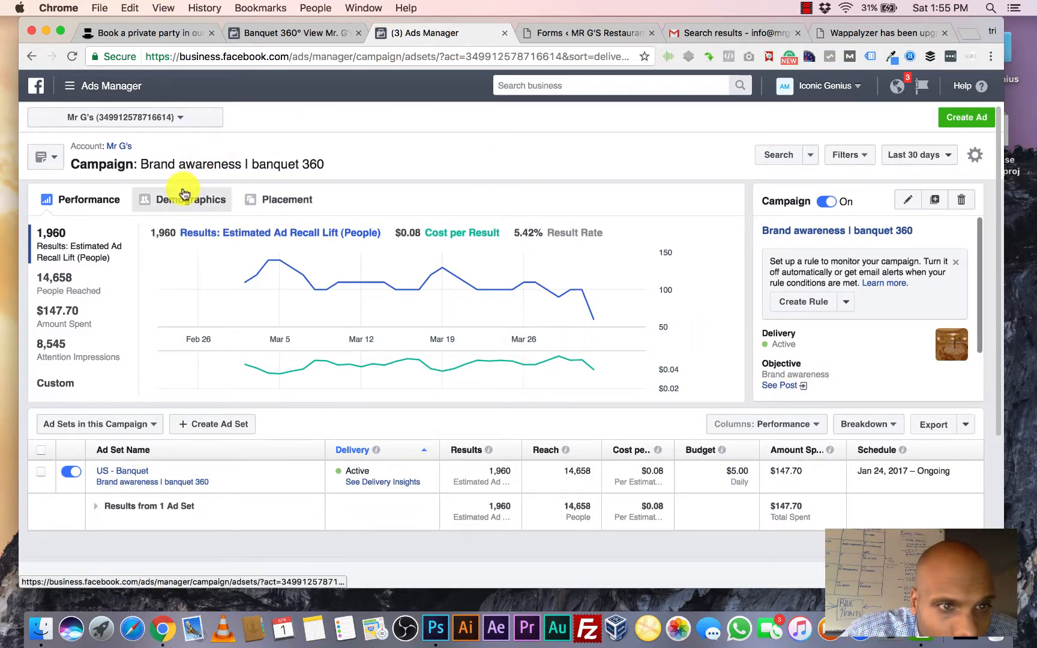
mouse_move(357, 159)
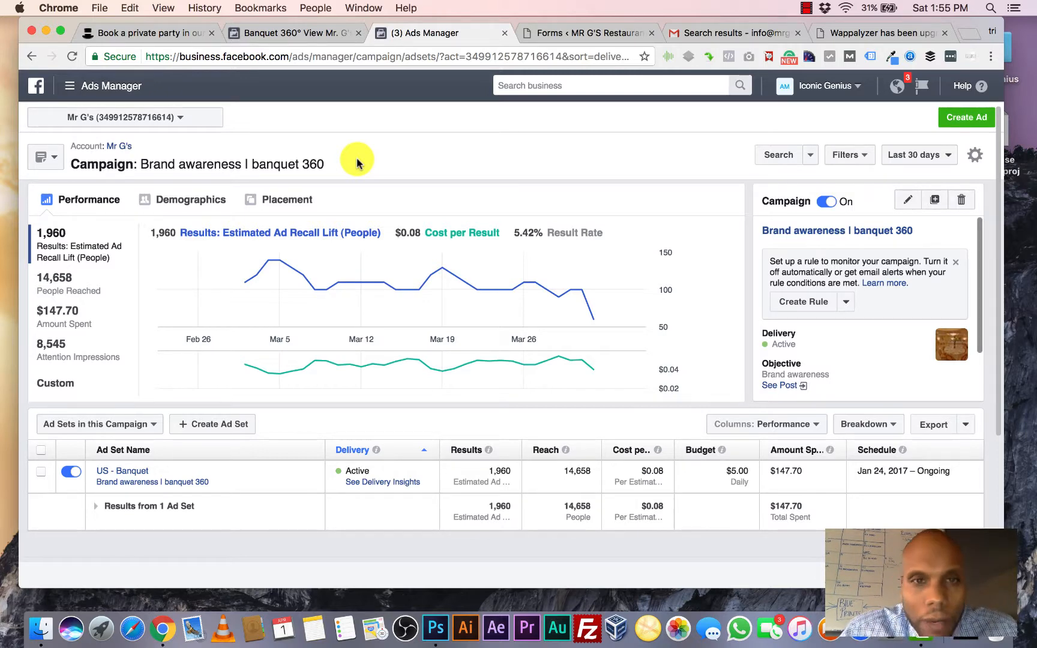
mouse_move(462, 140)
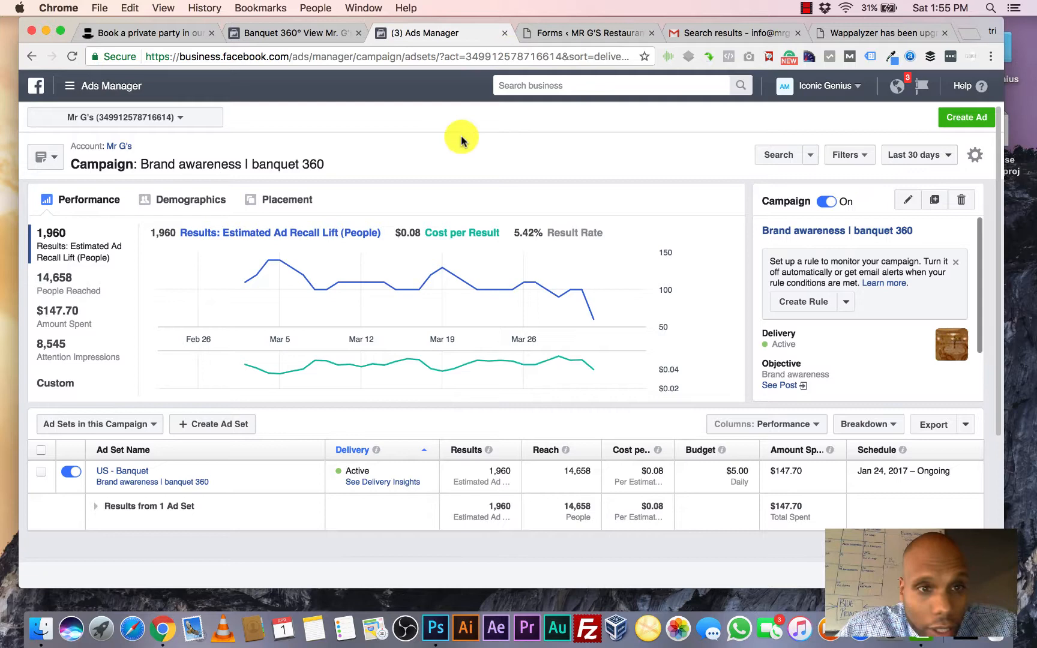
Step: Switch to Mr. G's Restaurant's WordPress Forms list with Banquet, Birthday and Contact forms
click(587, 34)
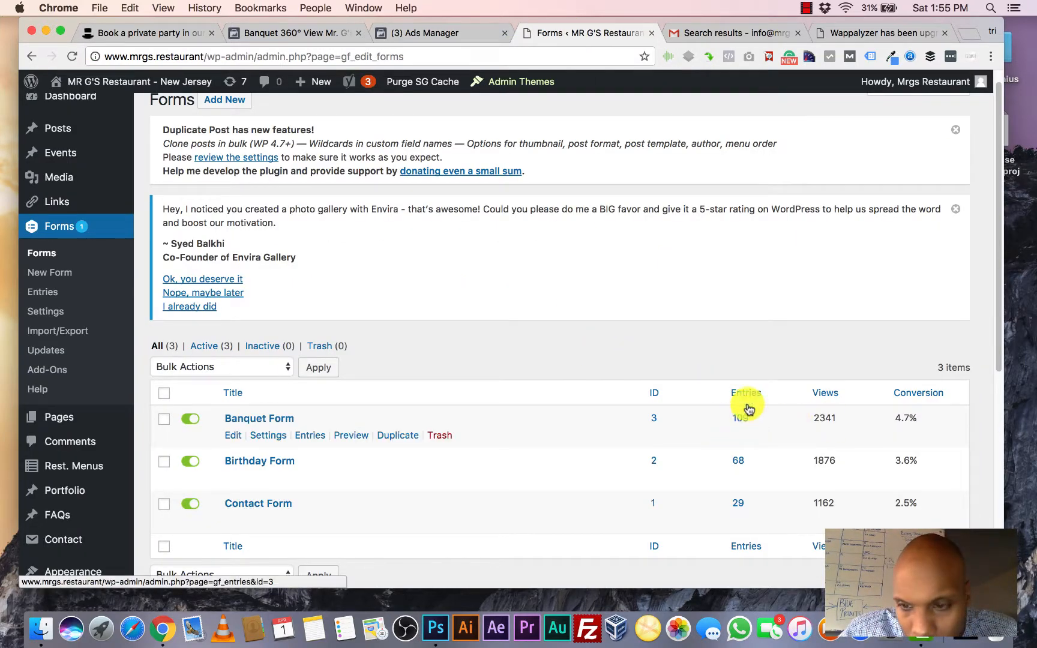
mouse_move(742, 421)
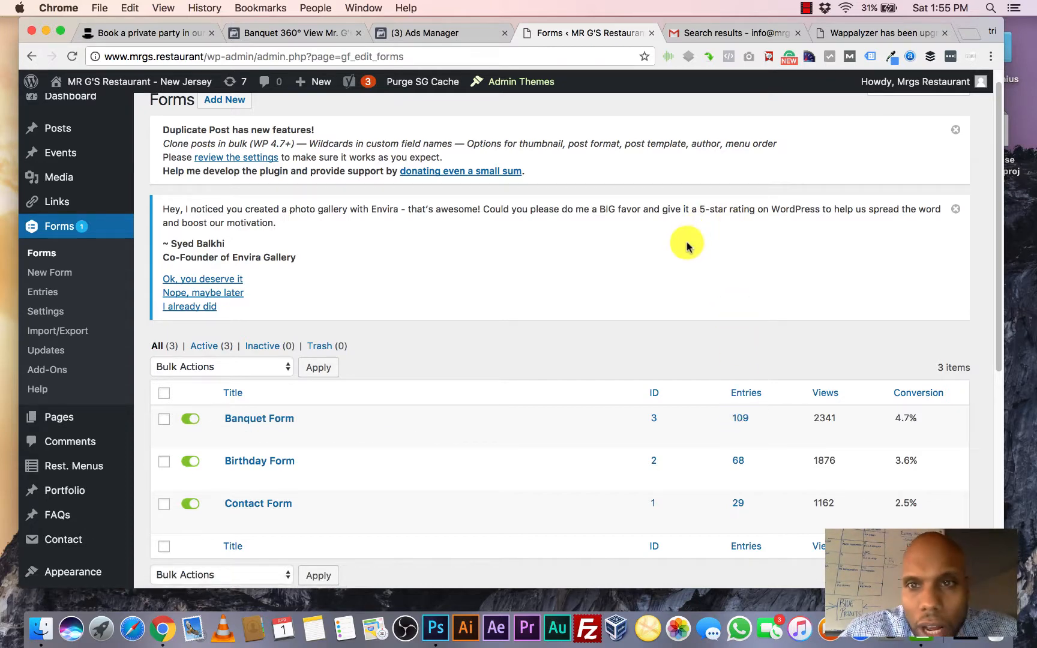
mouse_move(725, 34)
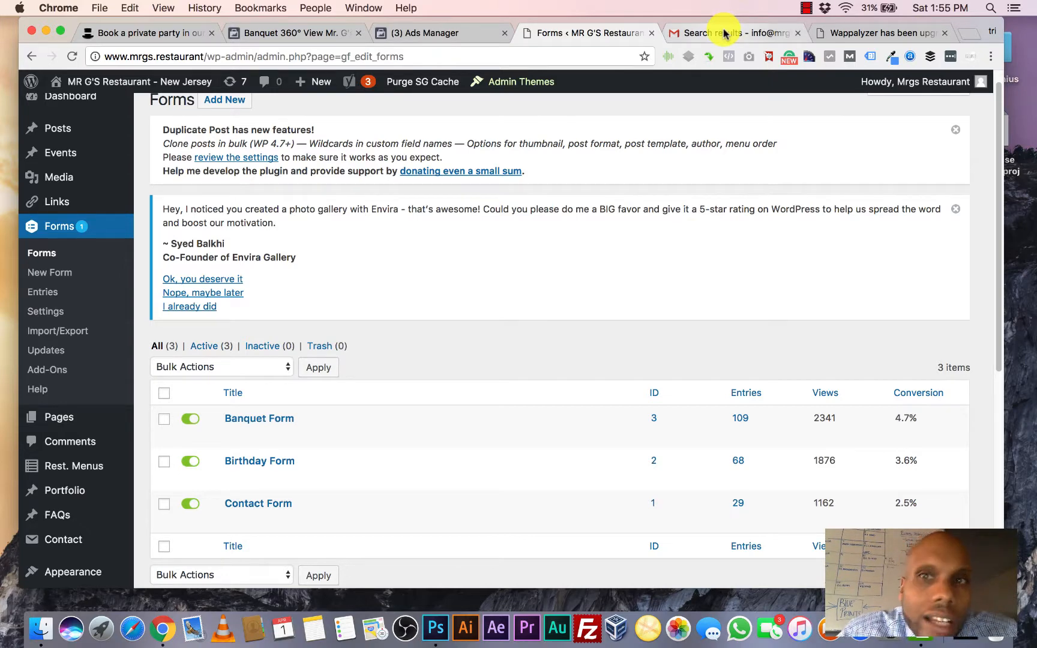
Step: Switch to the Gmail search results for "banquet form" submission emails
click(728, 32)
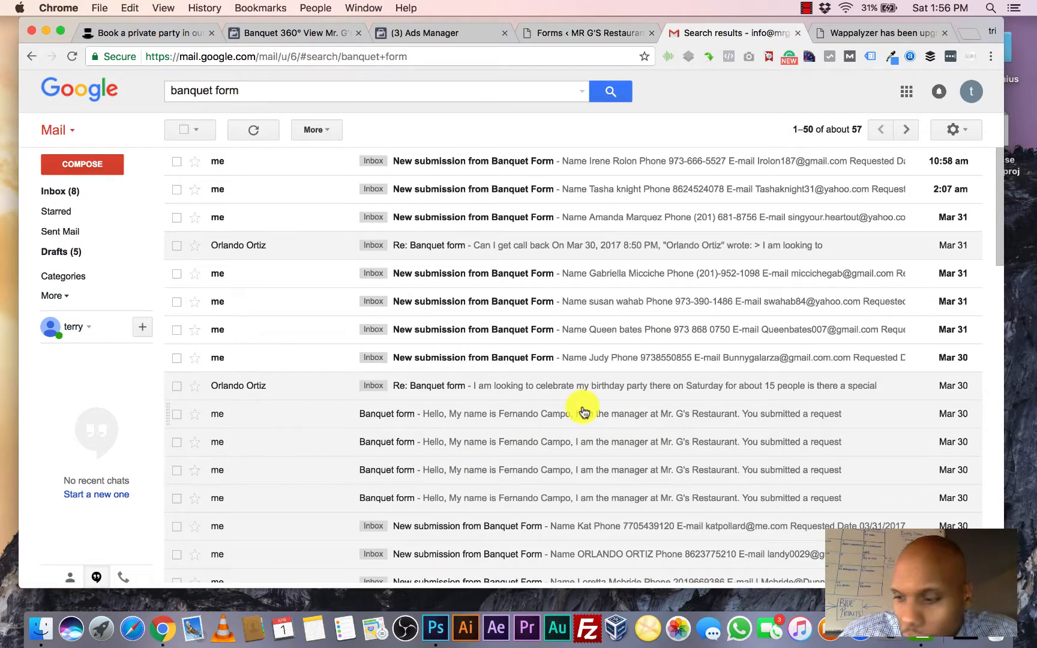
mouse_move(1028, 185)
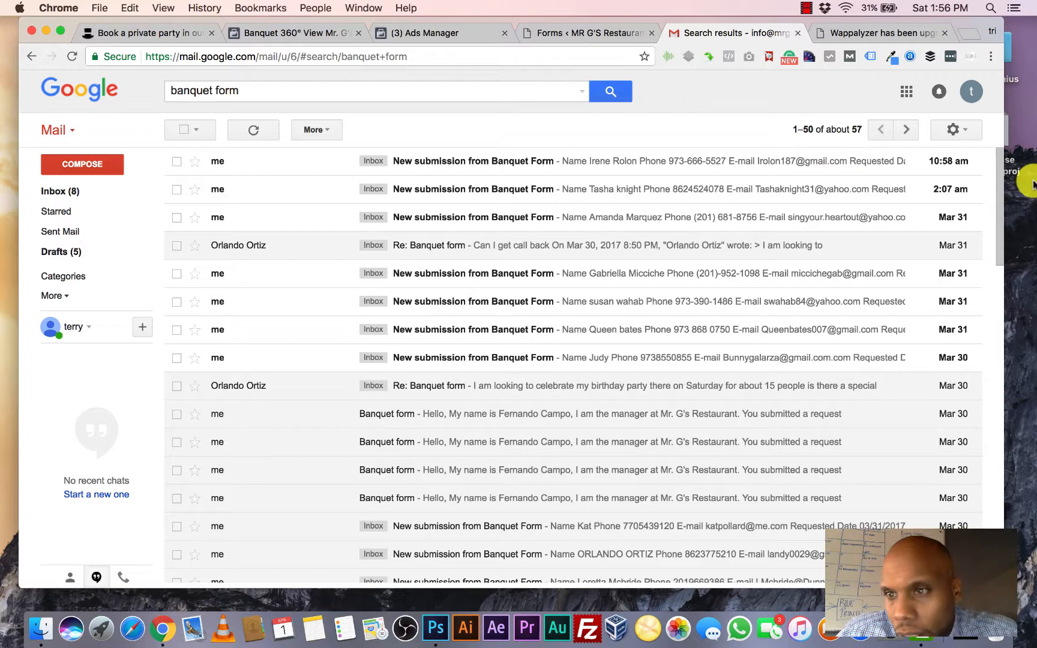
mouse_move(940, 198)
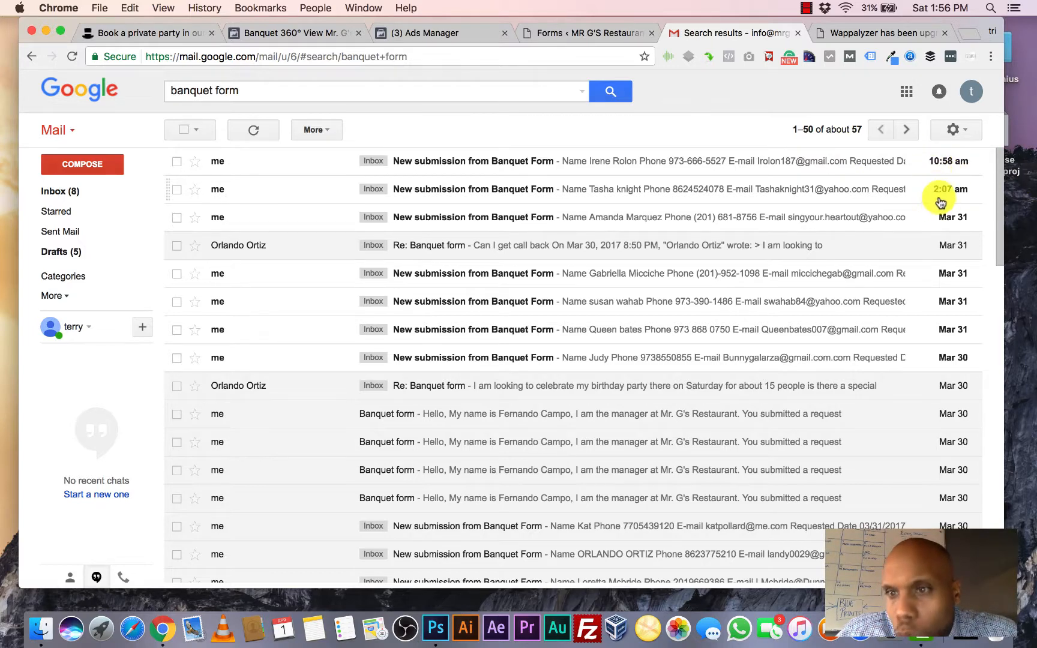
mouse_move(690, 315)
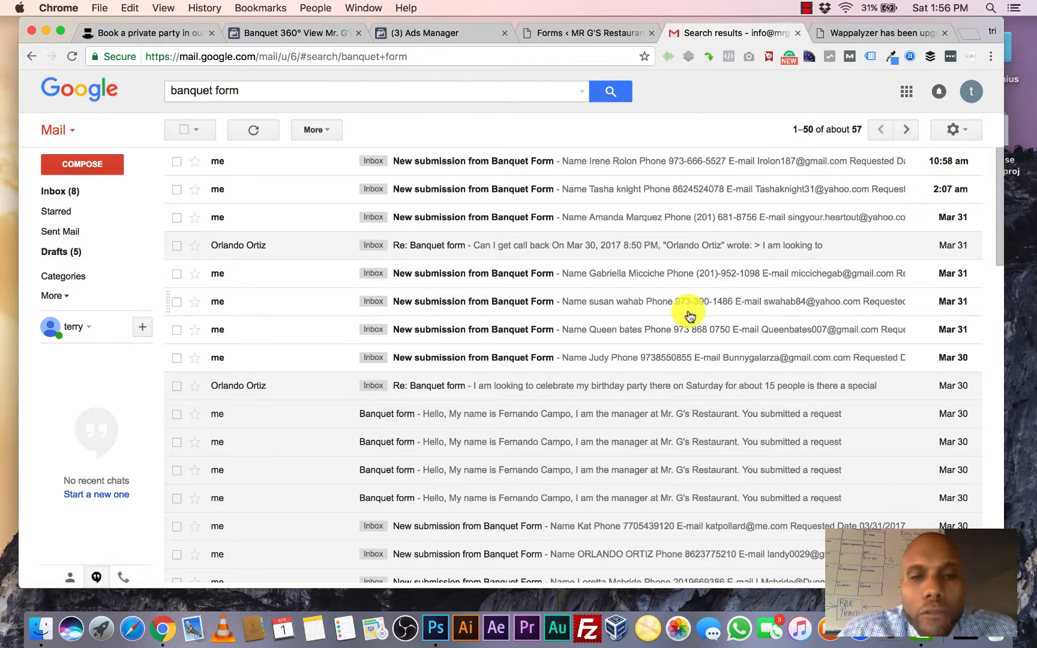
mouse_move(731, 368)
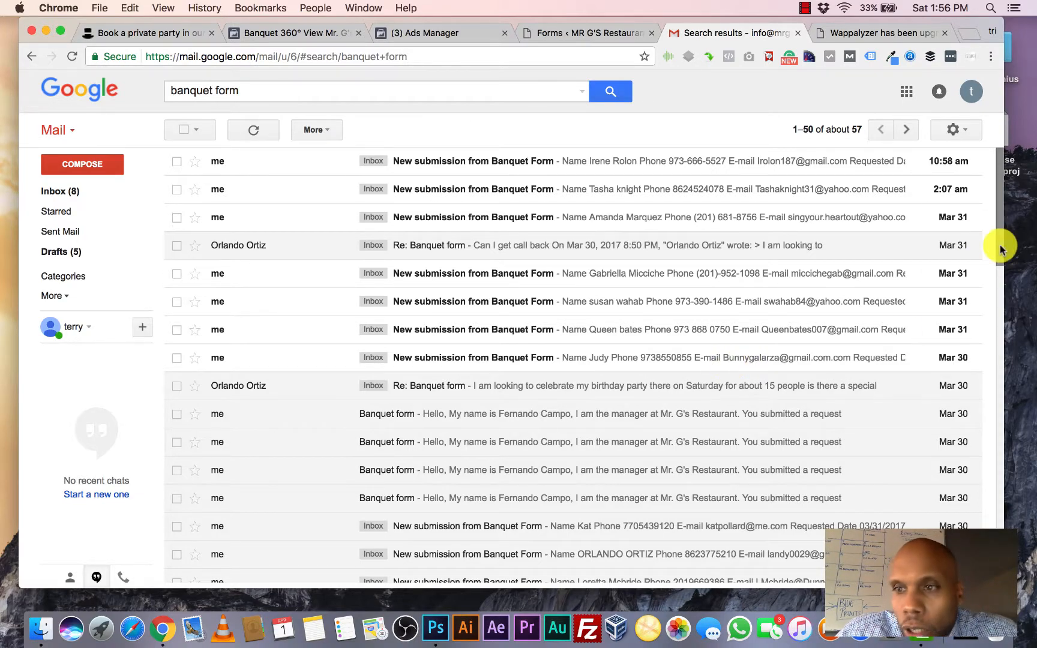
scroll(down, 3)
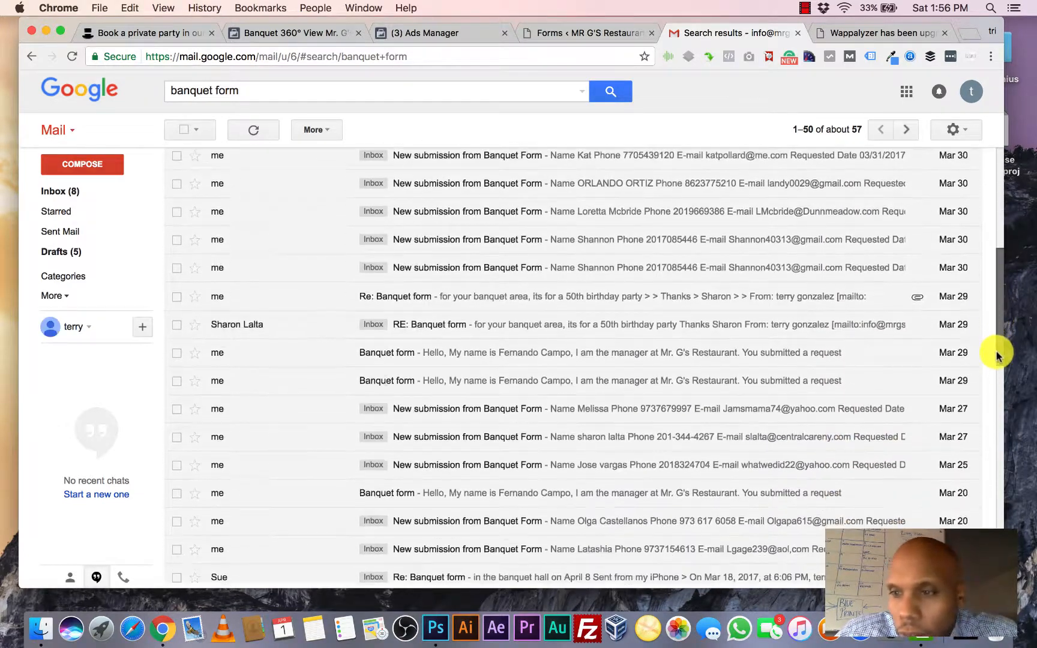
scroll(down, 3)
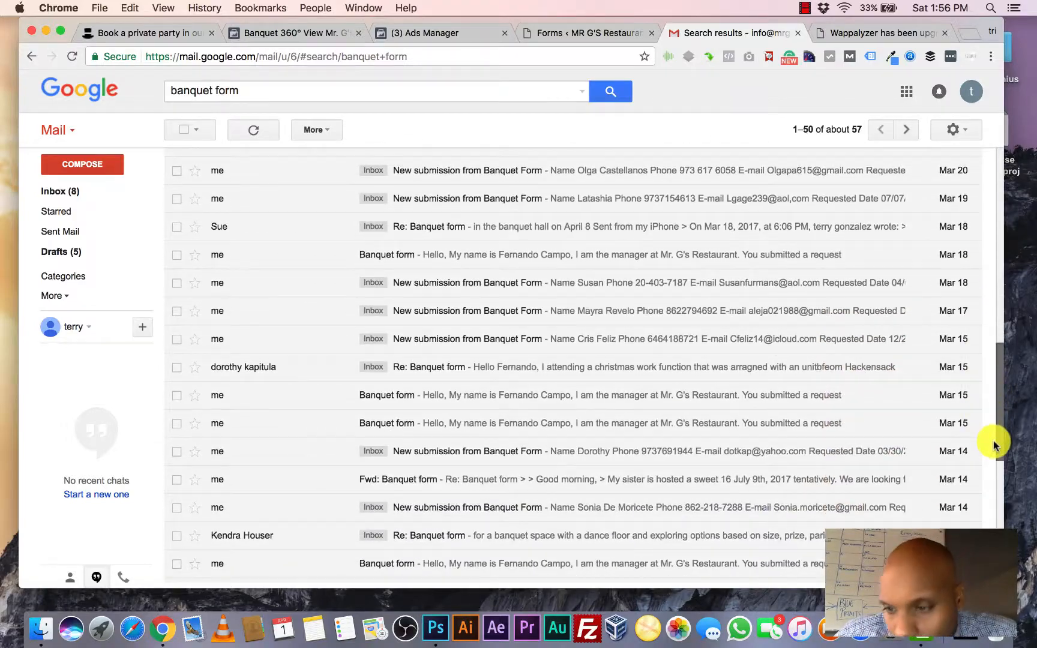
scroll(down, 3)
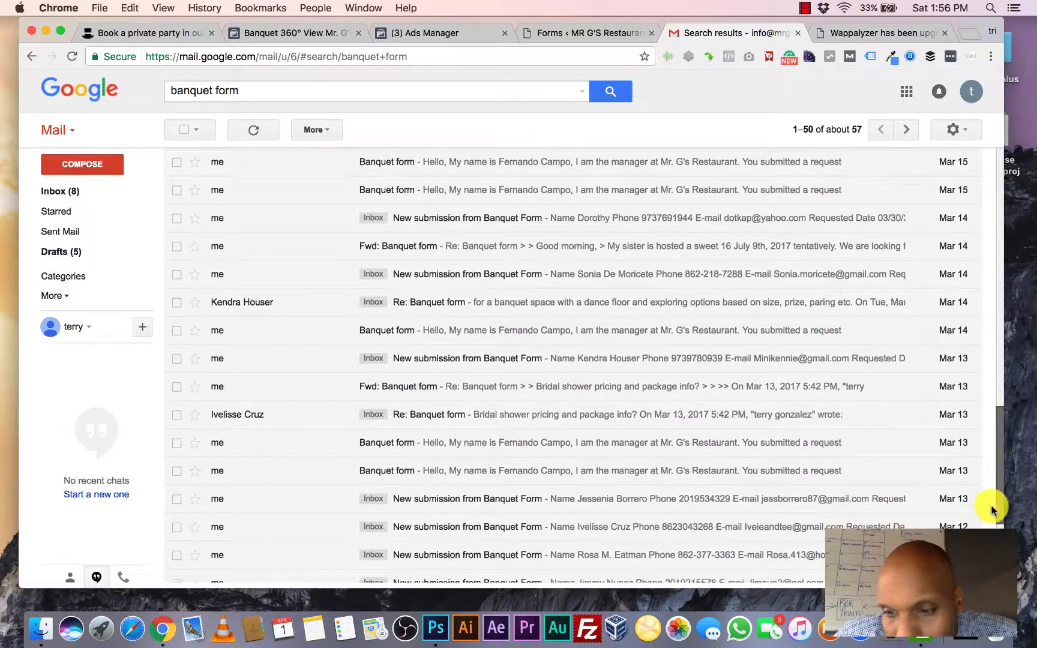
scroll(up, 3)
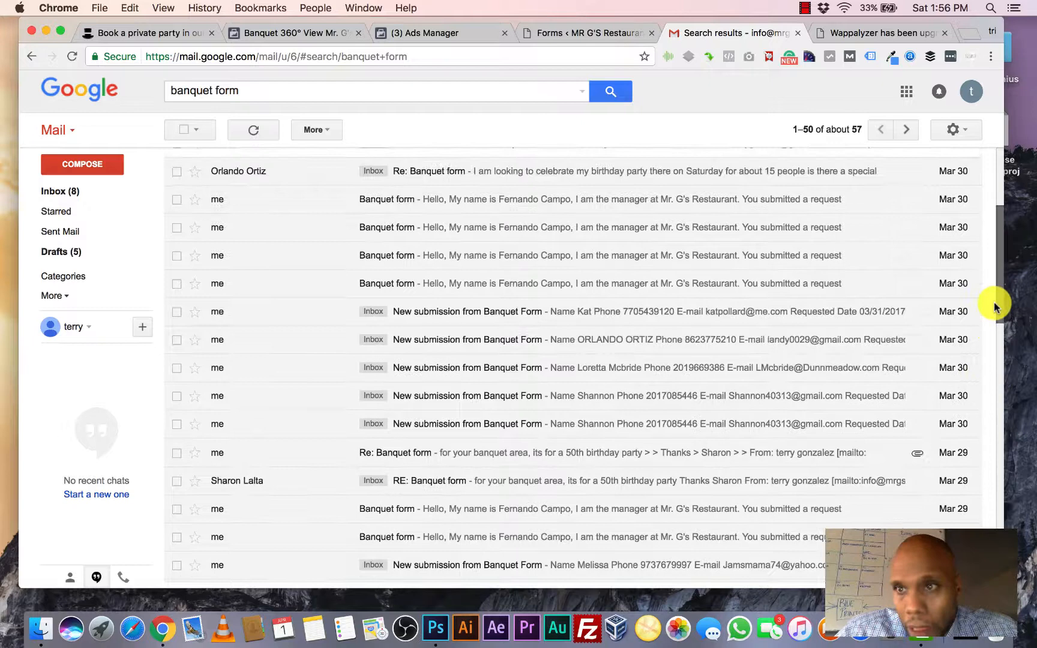
scroll(up, 3)
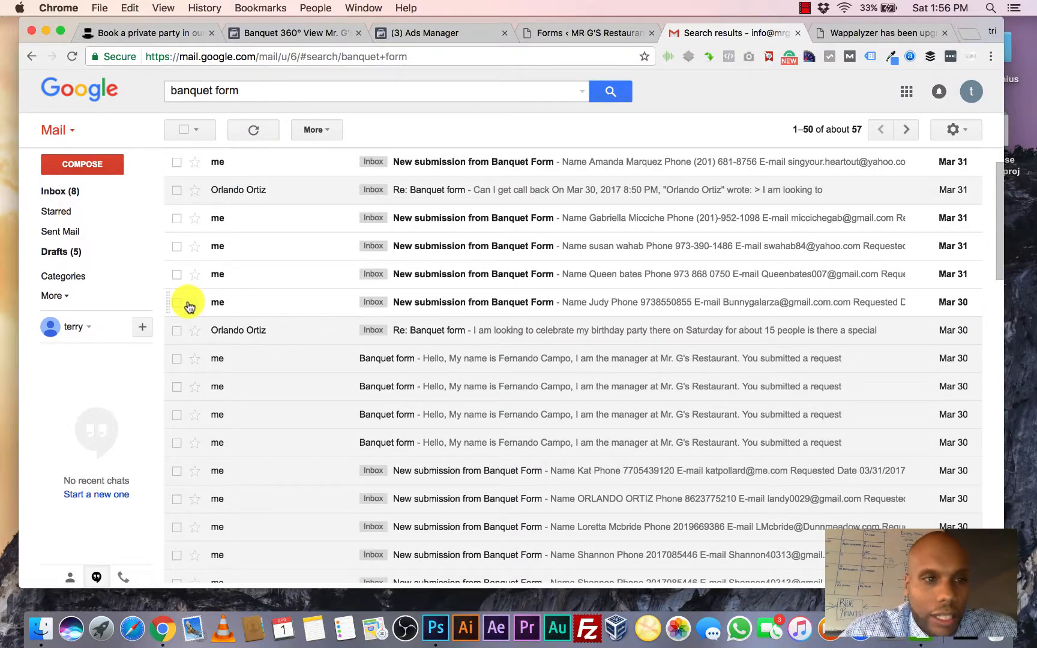
mouse_move(194, 302)
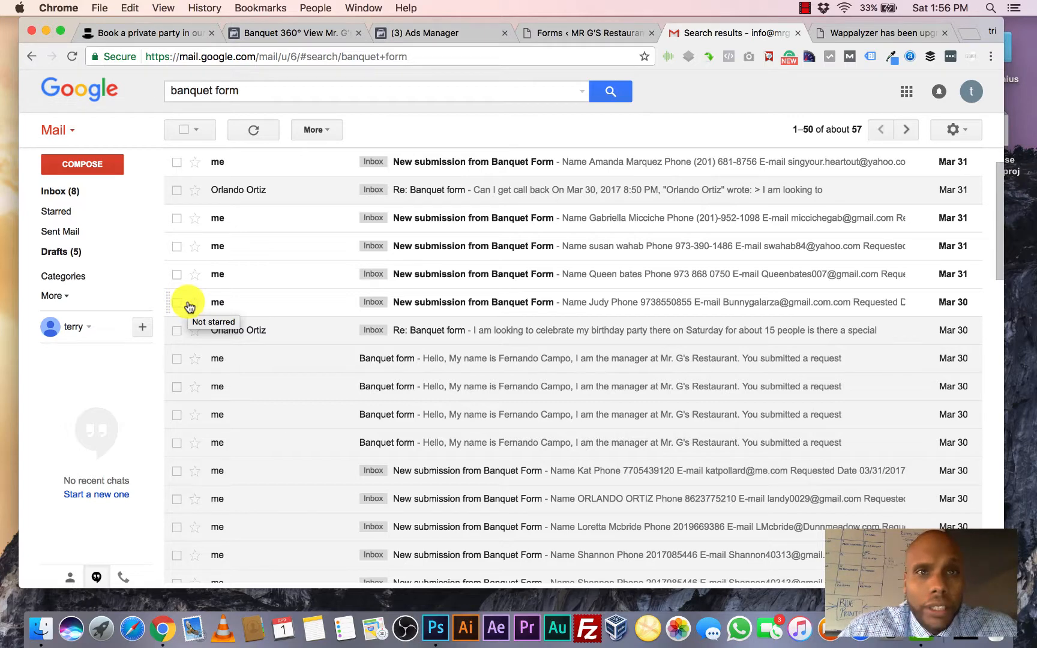
mouse_move(819, 18)
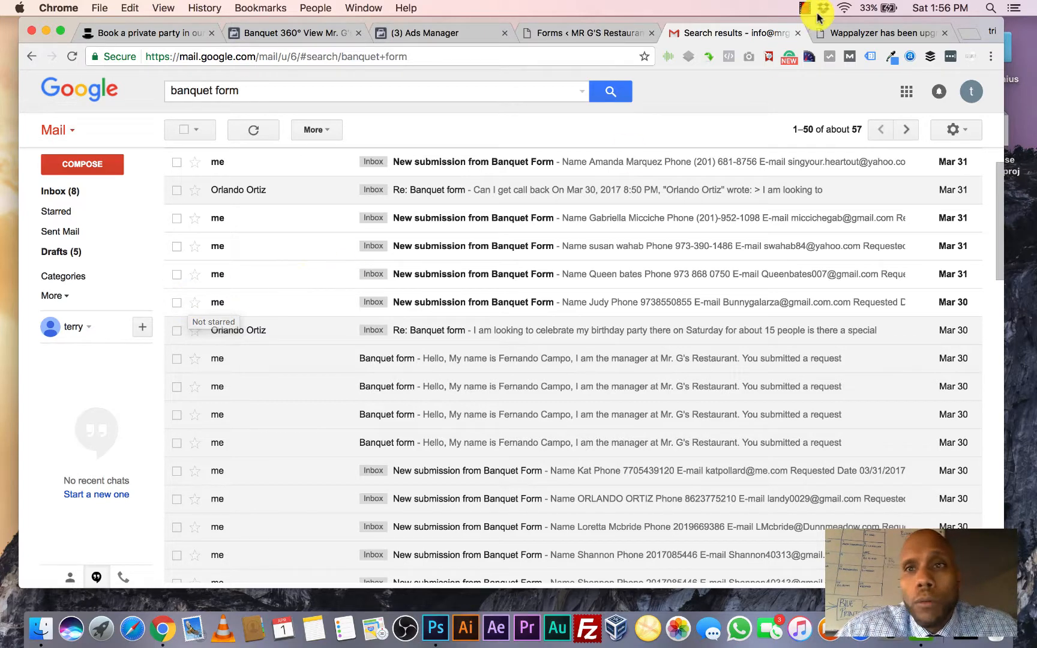